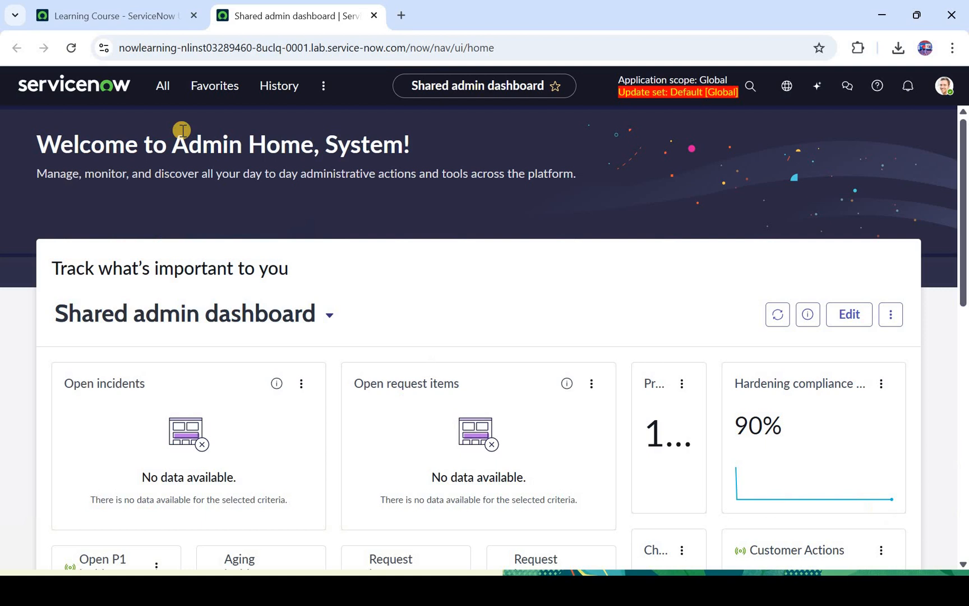
Filter the All navigator with 'ai ag' to list the AI Agent Studio modules
left_click(162, 85)
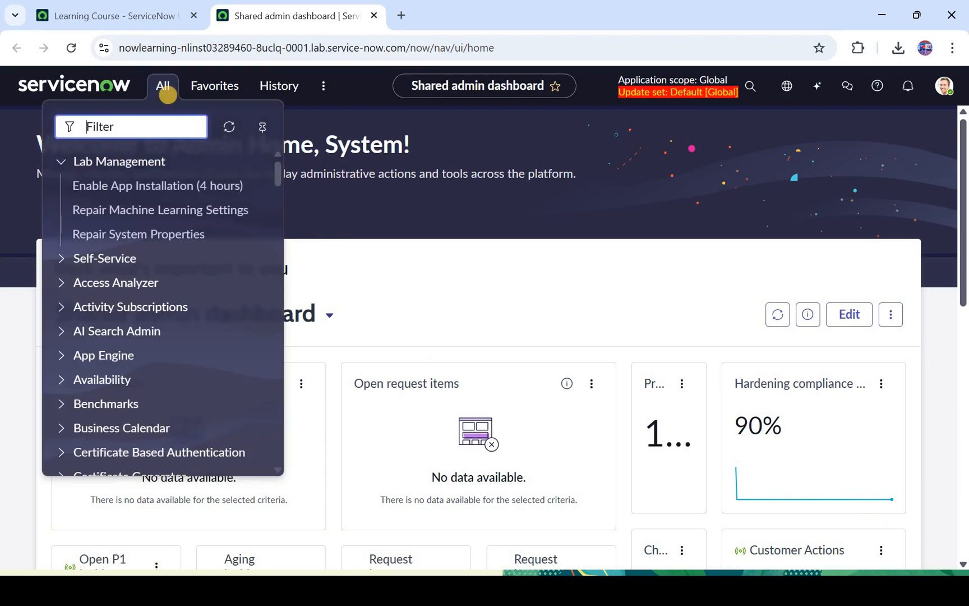
type("ai agen")
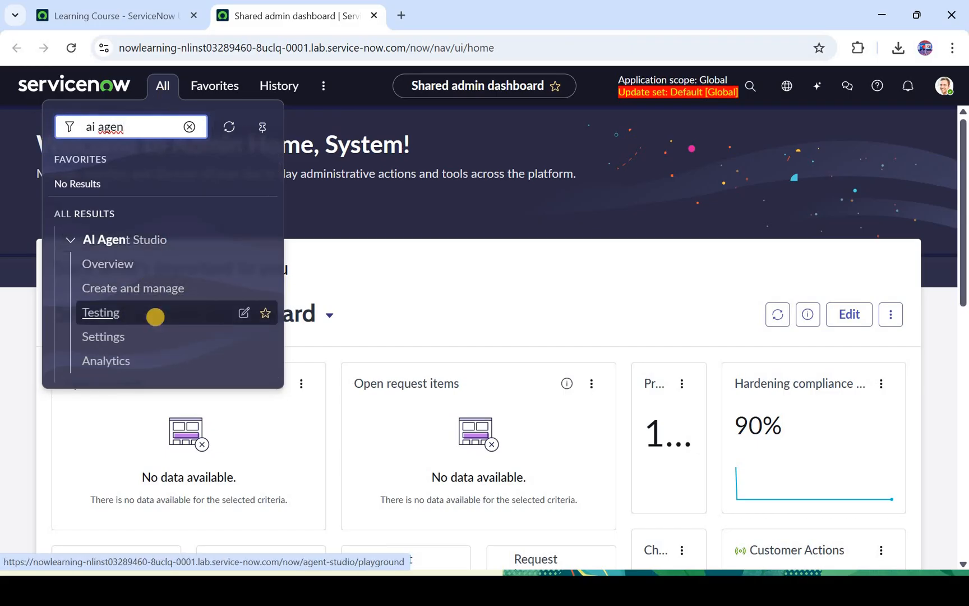
mouse_move(249, 175)
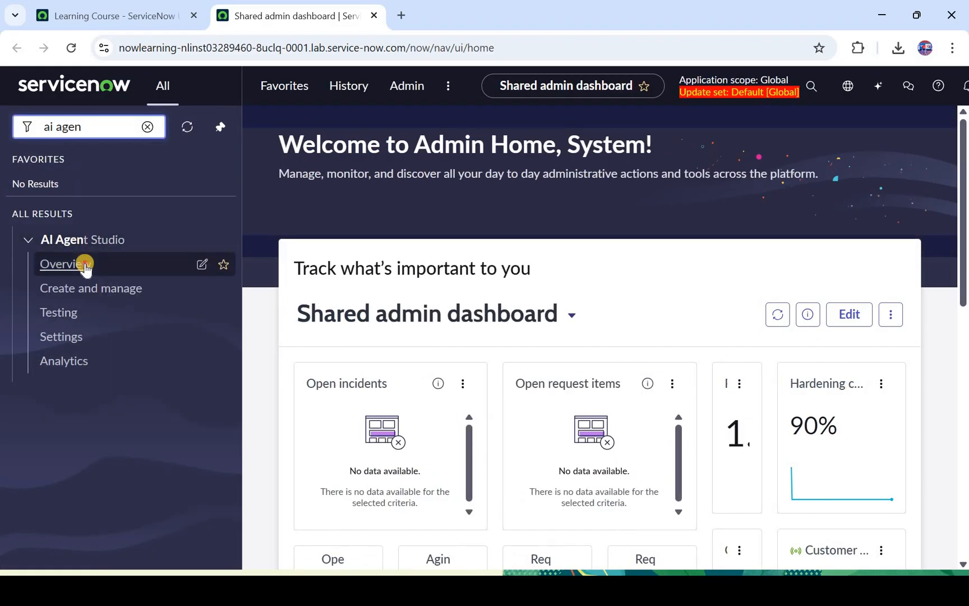
Show the AI Agent Studio Overview and highlight the intro text about ready-made agents
left_click(60, 264)
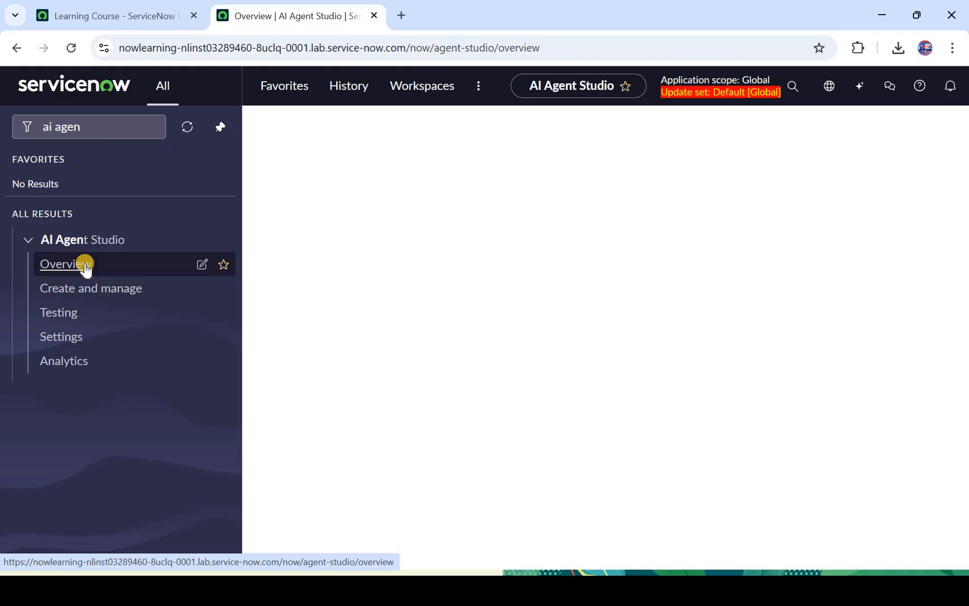
left_click(65, 265)
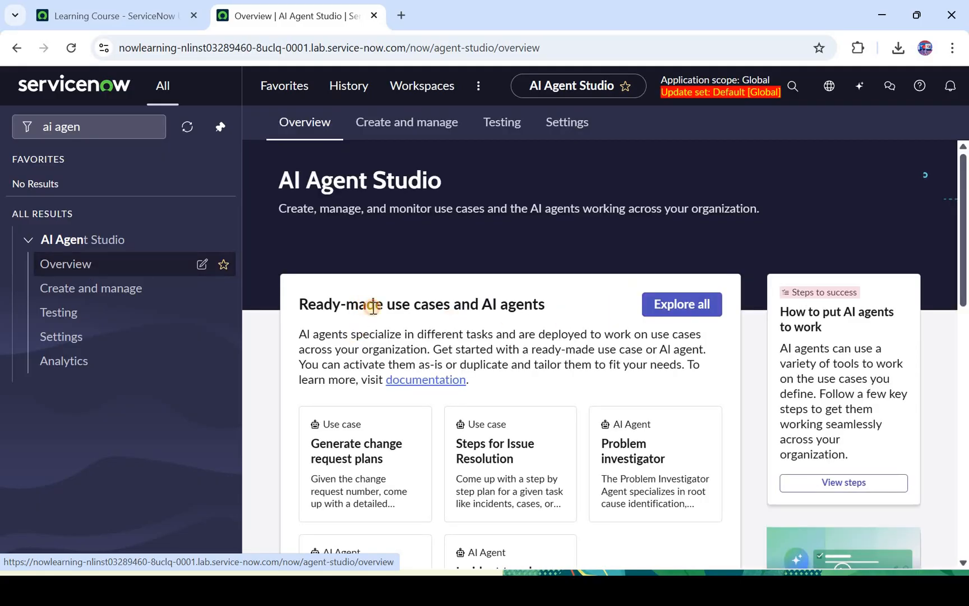
left_click_drag(371, 304, 528, 334)
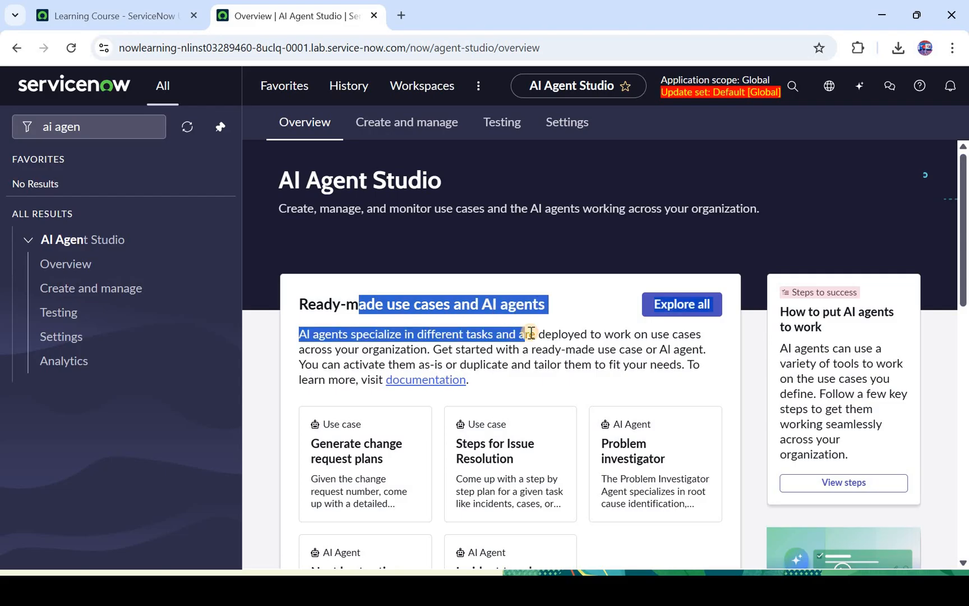
Scroll past the ready-made use case and agent cards down to Recent activity
scroll("down", 3)
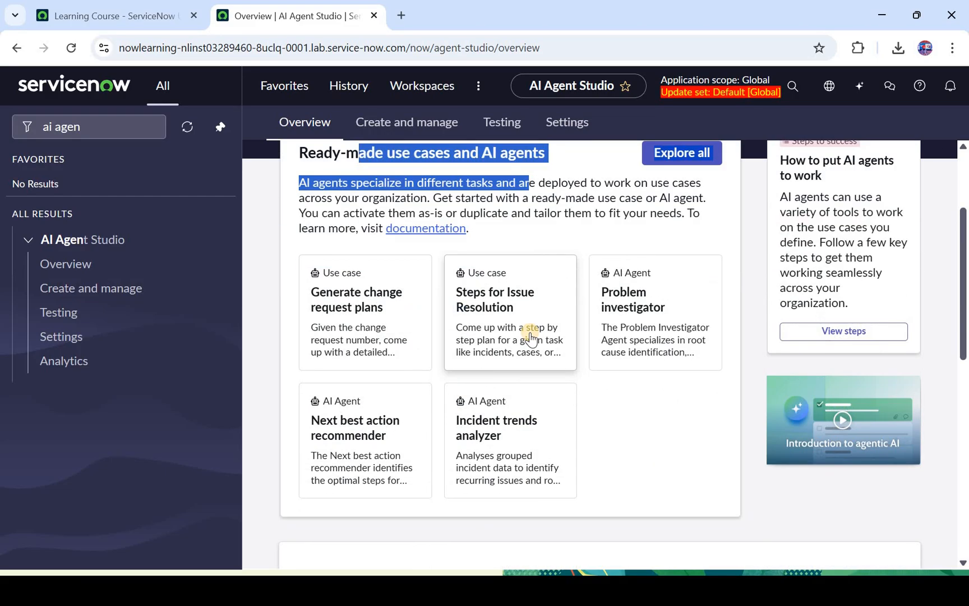
scroll("down", 3)
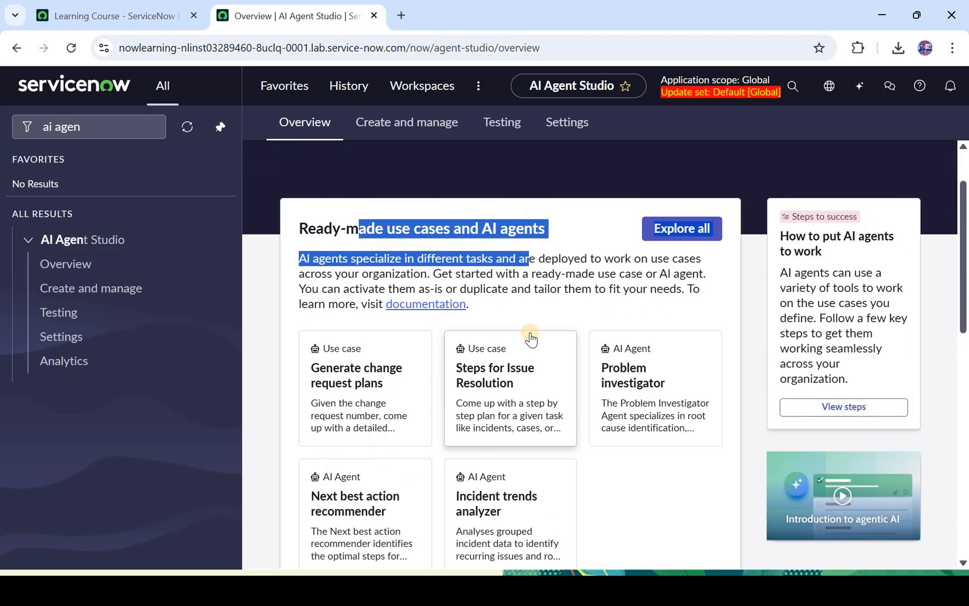
scroll("down", 3)
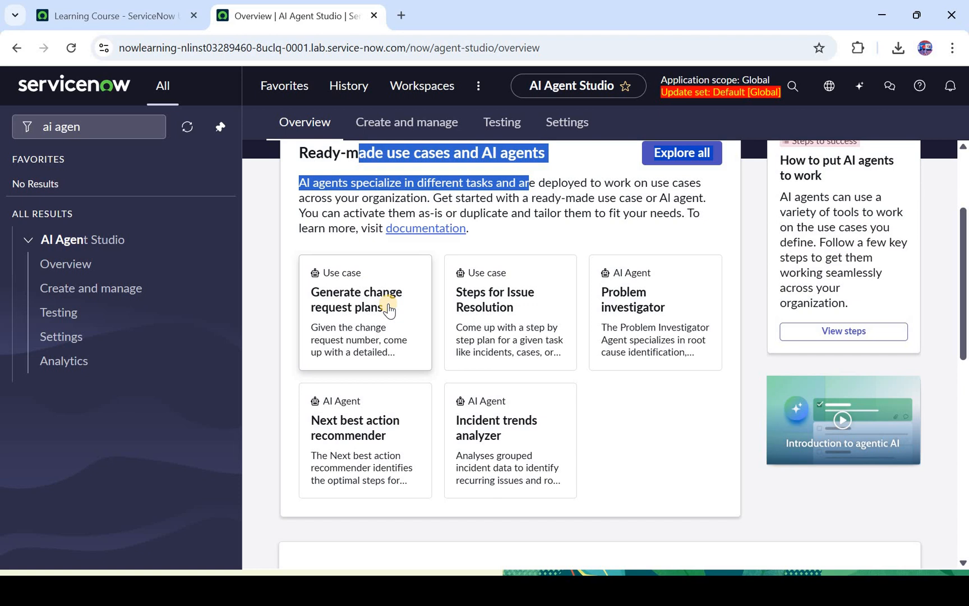
mouse_move(519, 319)
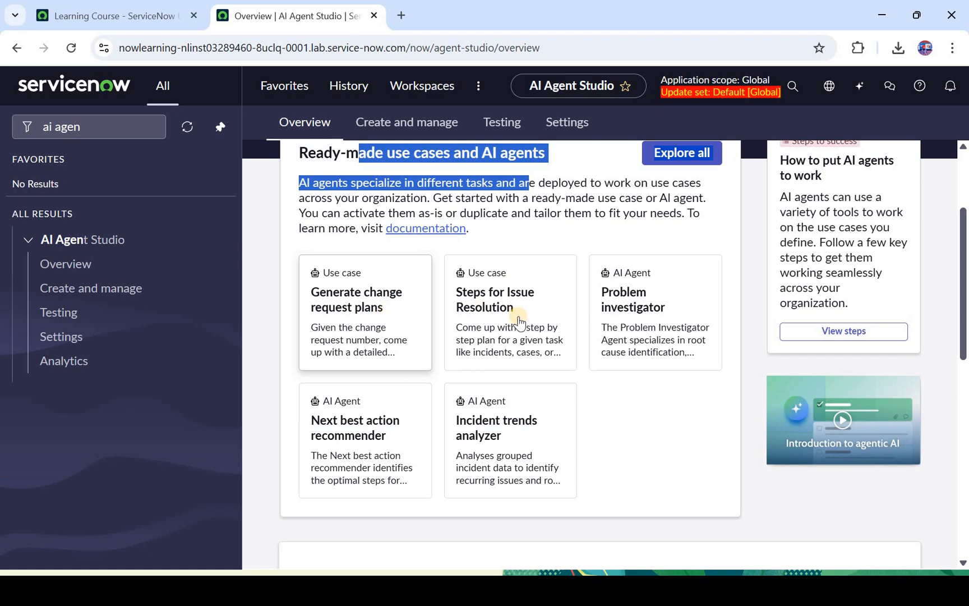
mouse_move(657, 317)
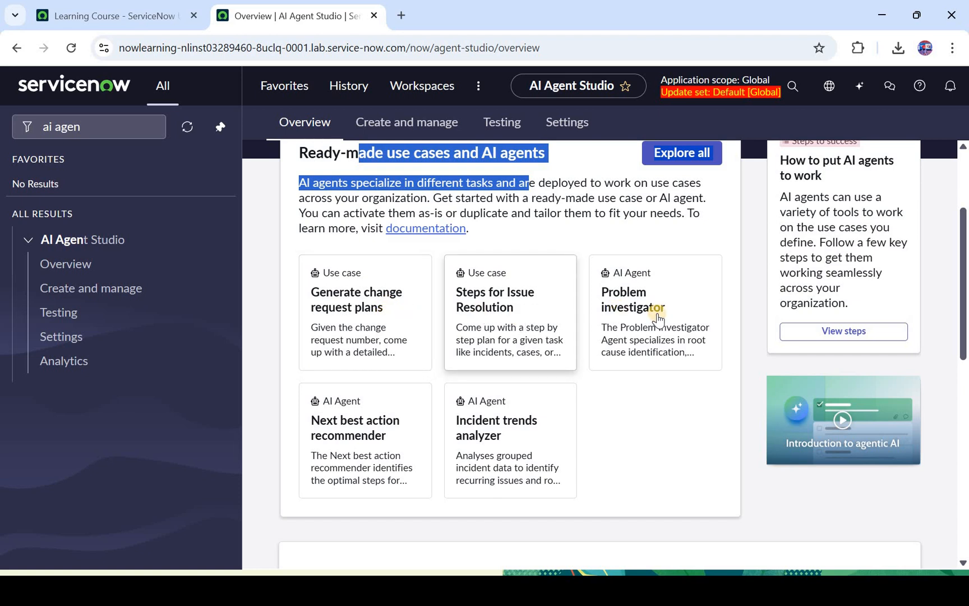
scroll("down", 3)
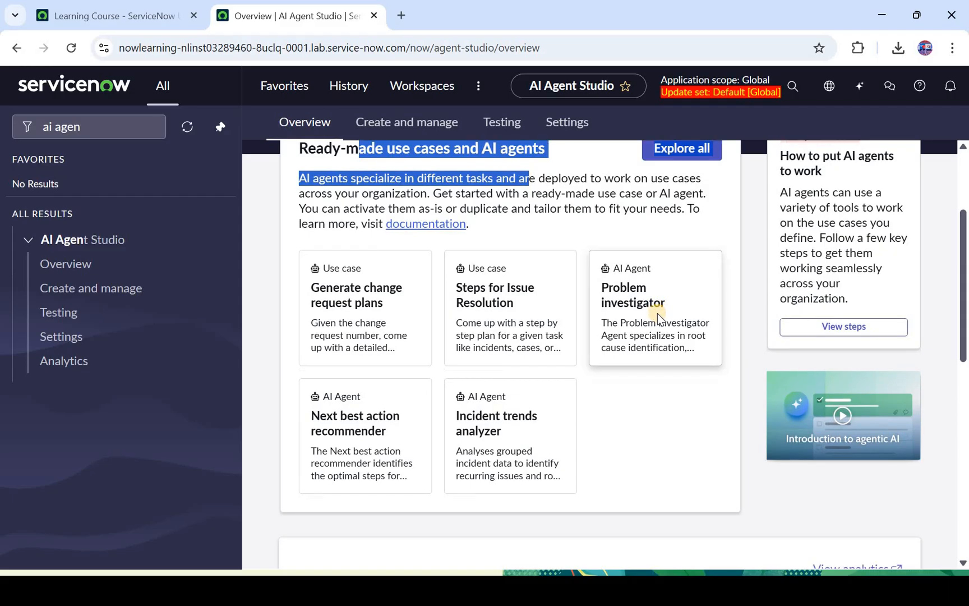
scroll("down", 3)
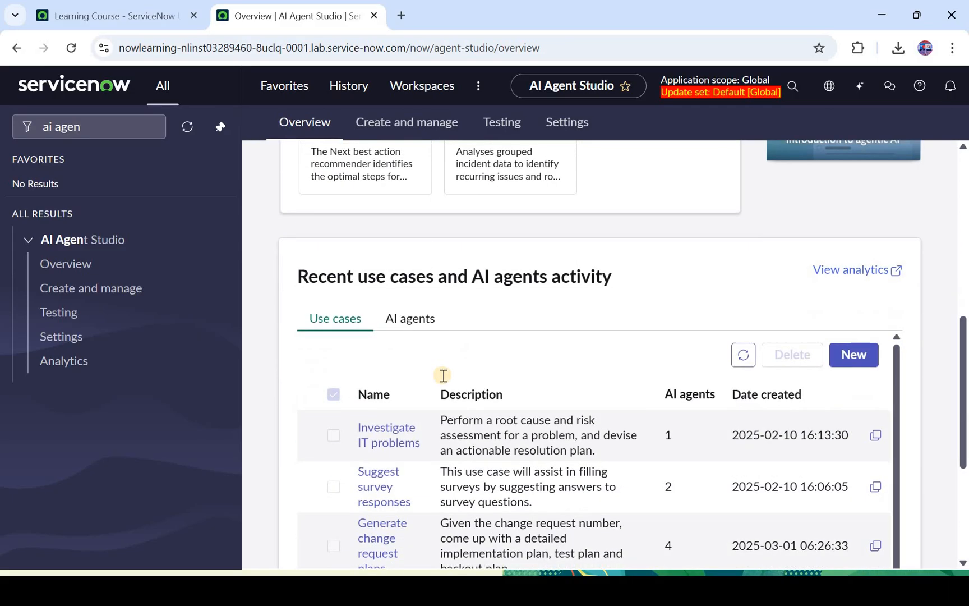
Switch the recent activity section to list AI agents such as Problem investigator
scroll("down", 3)
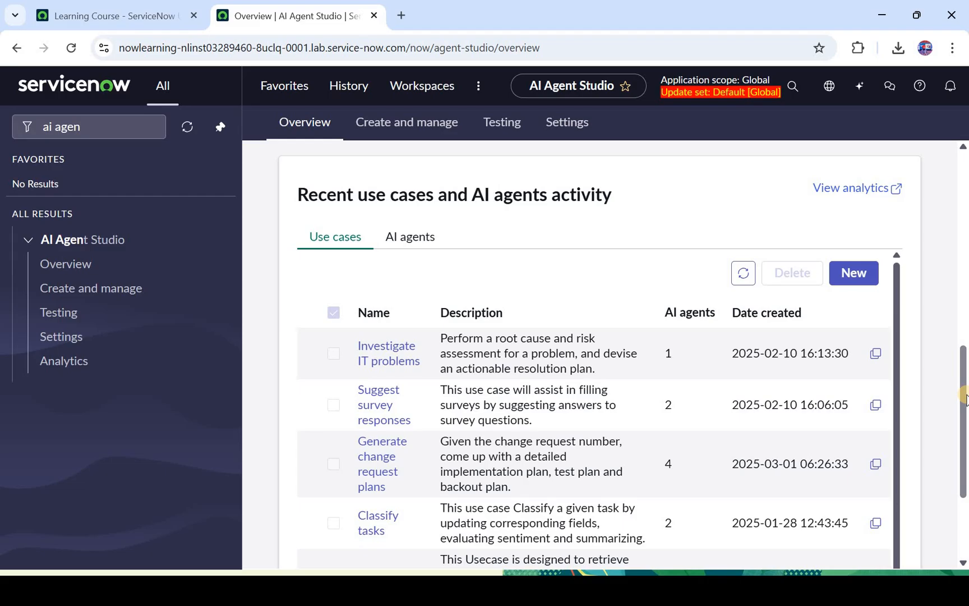
left_click(410, 236)
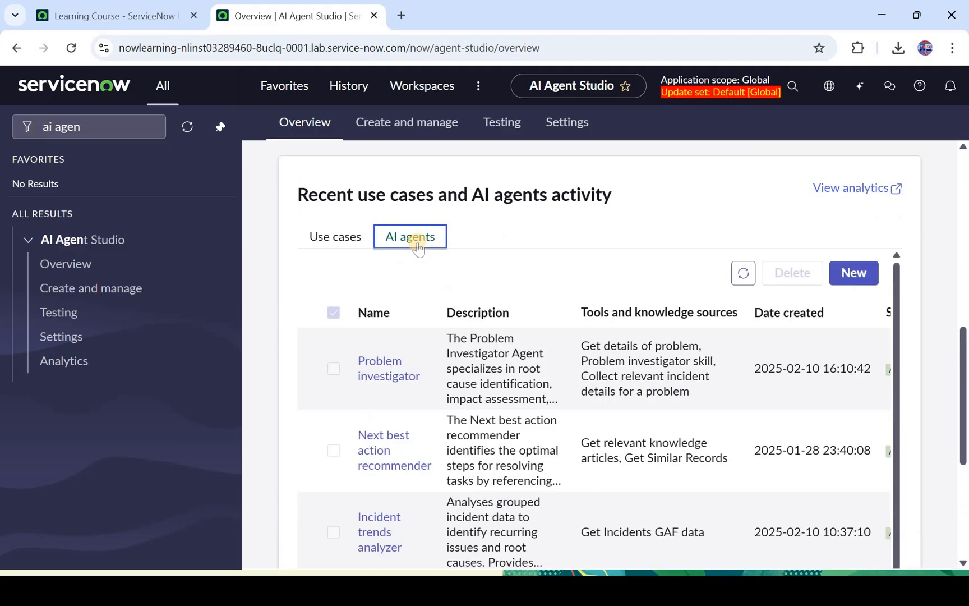
mouse_move(556, 396)
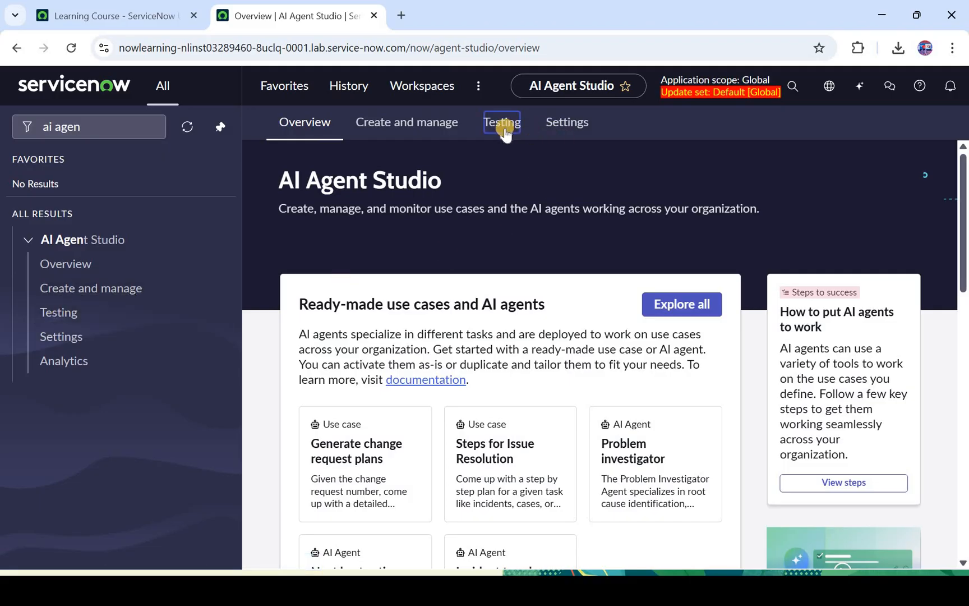
On Testing, set the scenario to test the Resolve requests use case
left_click(501, 122)
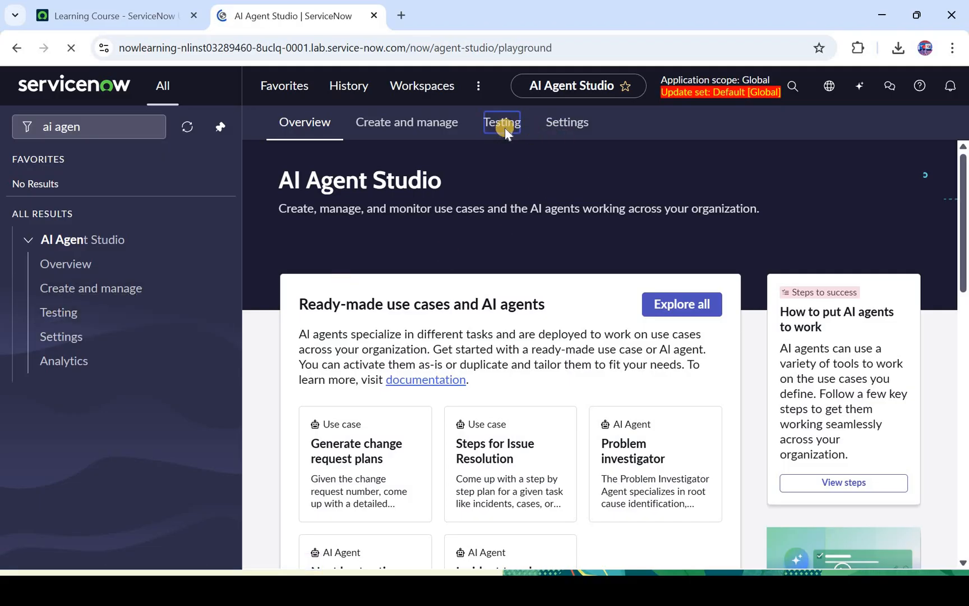
left_click(501, 122)
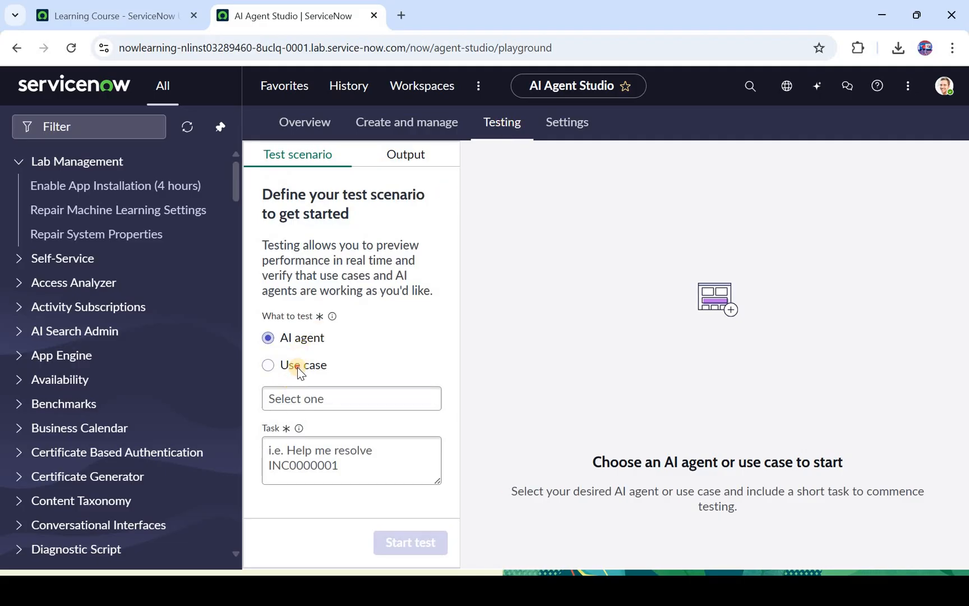
left_click(268, 365)
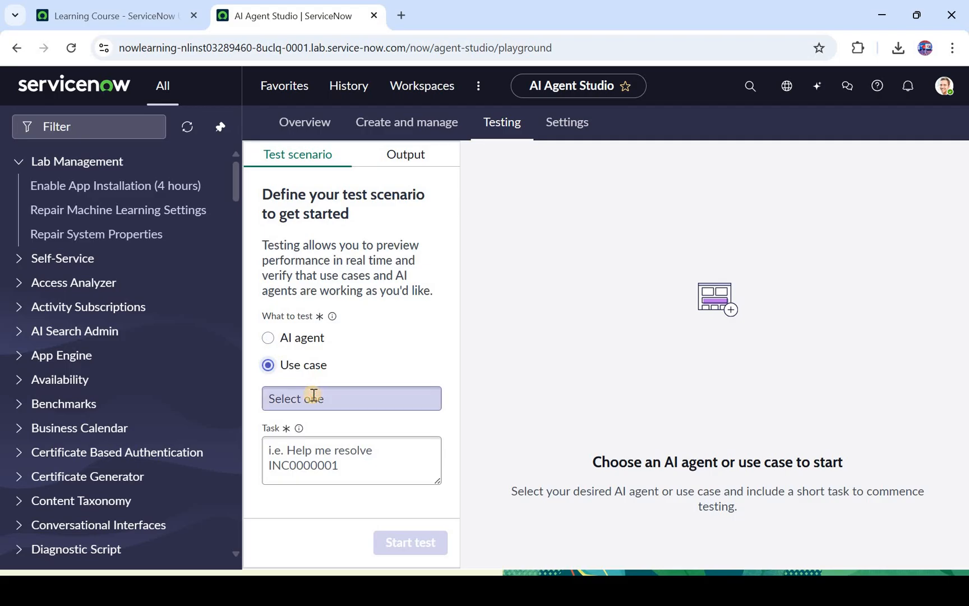
left_click(352, 398)
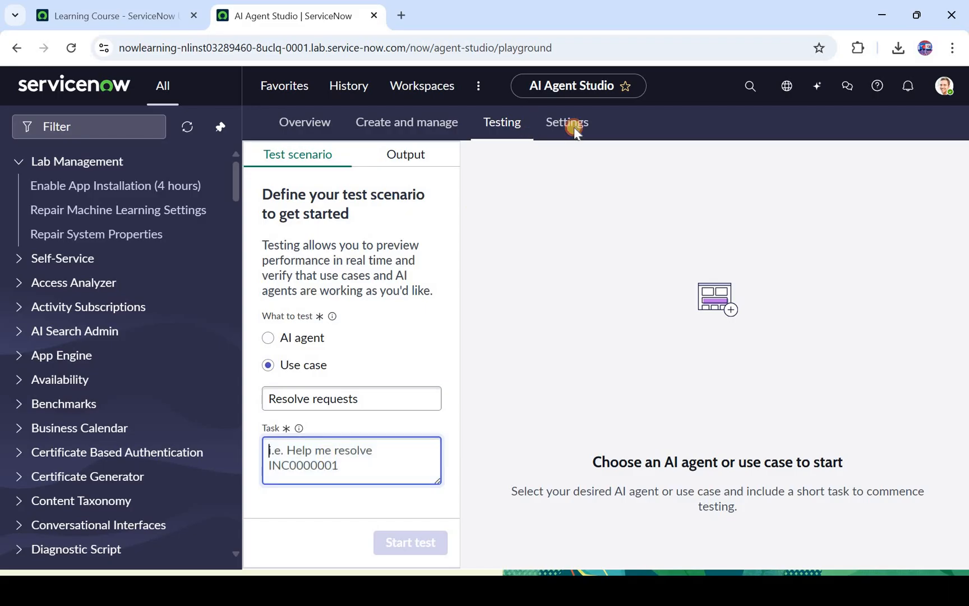
left_click(565, 121)
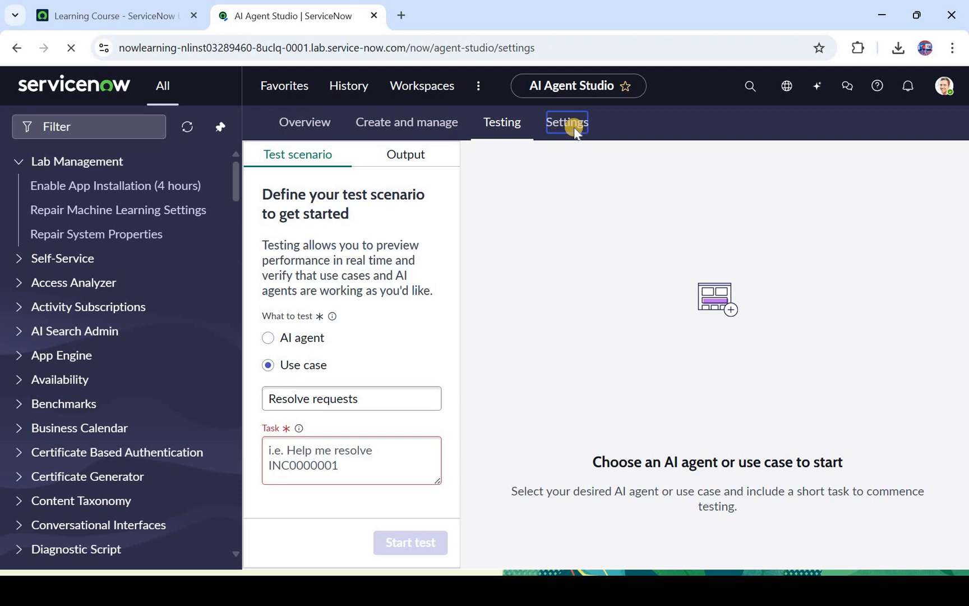
Turn the Now Assist Guardian Offensiveness guardrail on for all AI agents, impact Log only
left_click(566, 121)
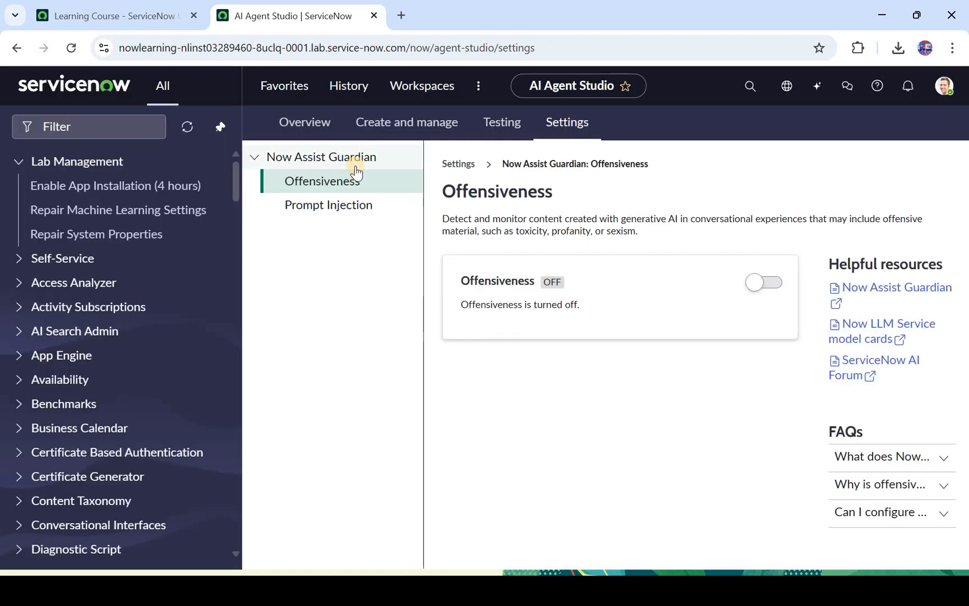
mouse_move(358, 172)
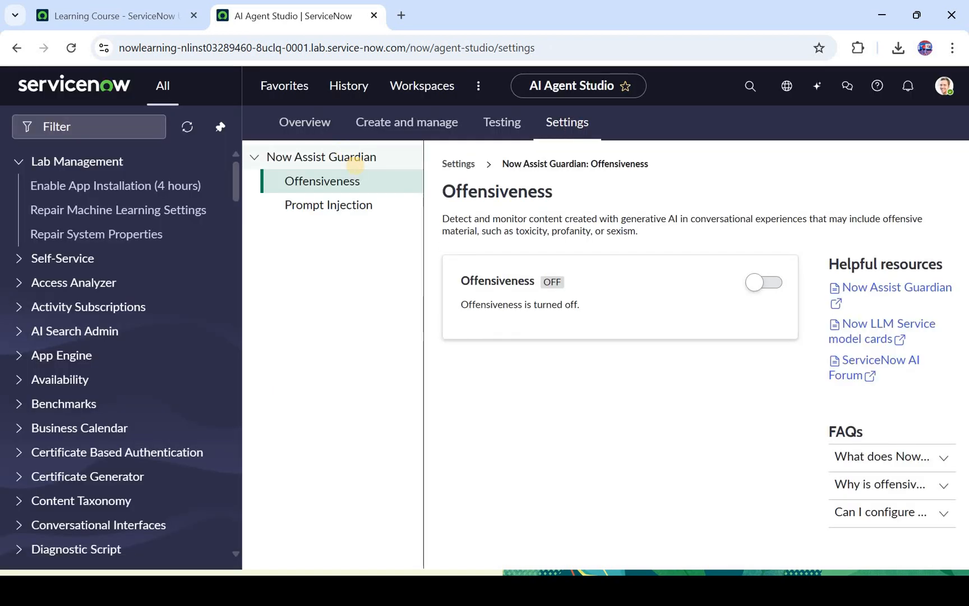
mouse_move(356, 171)
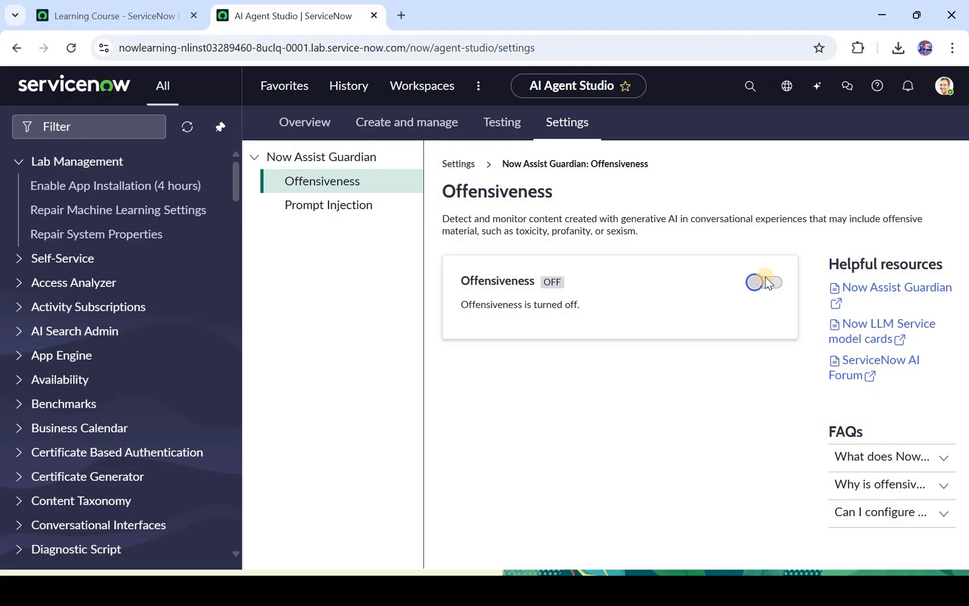
left_click(762, 283)
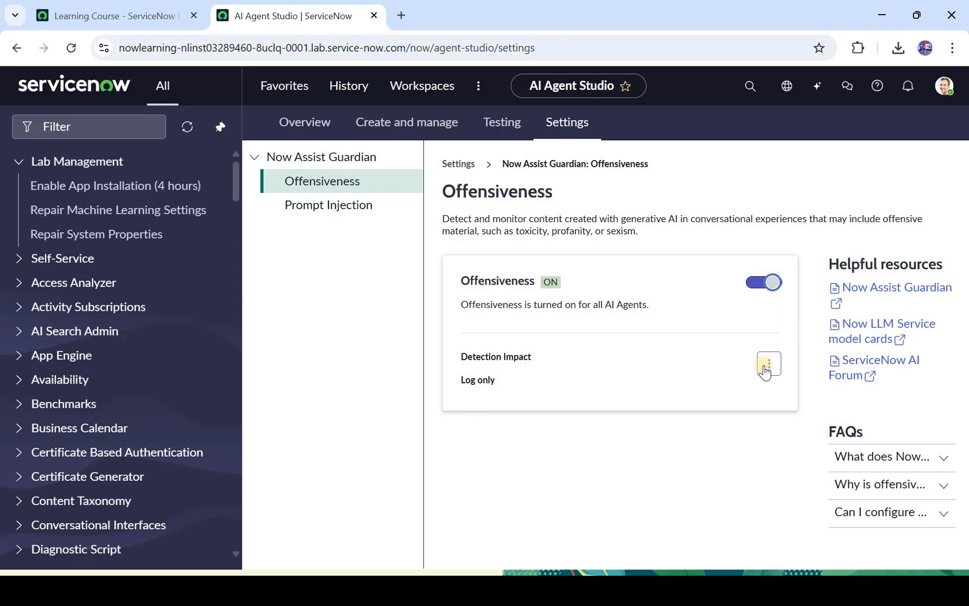
left_click(769, 364)
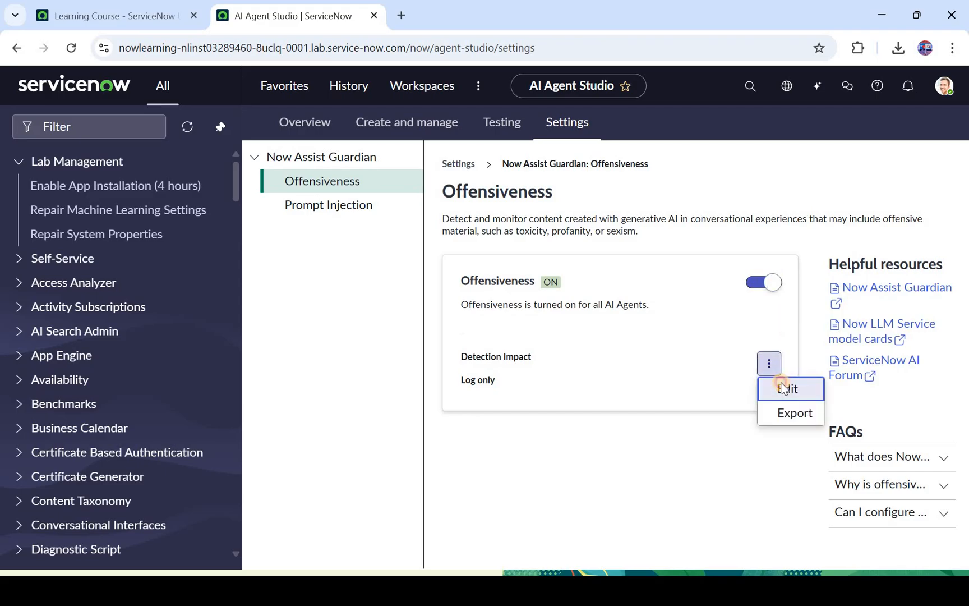
Review the detection impact options, choosing Block and log over Log only
left_click(789, 389)
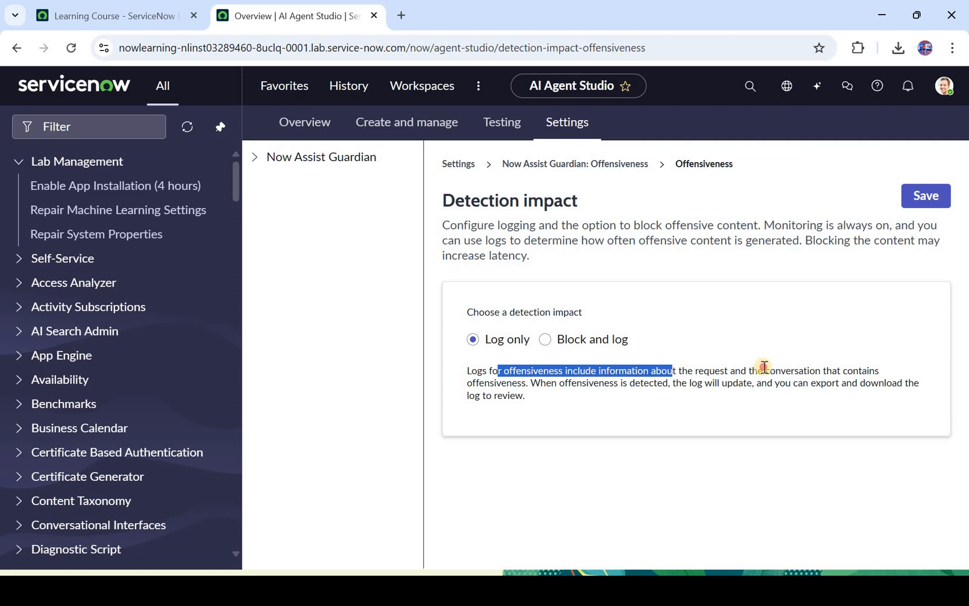
left_click_drag(673, 370, 878, 371)
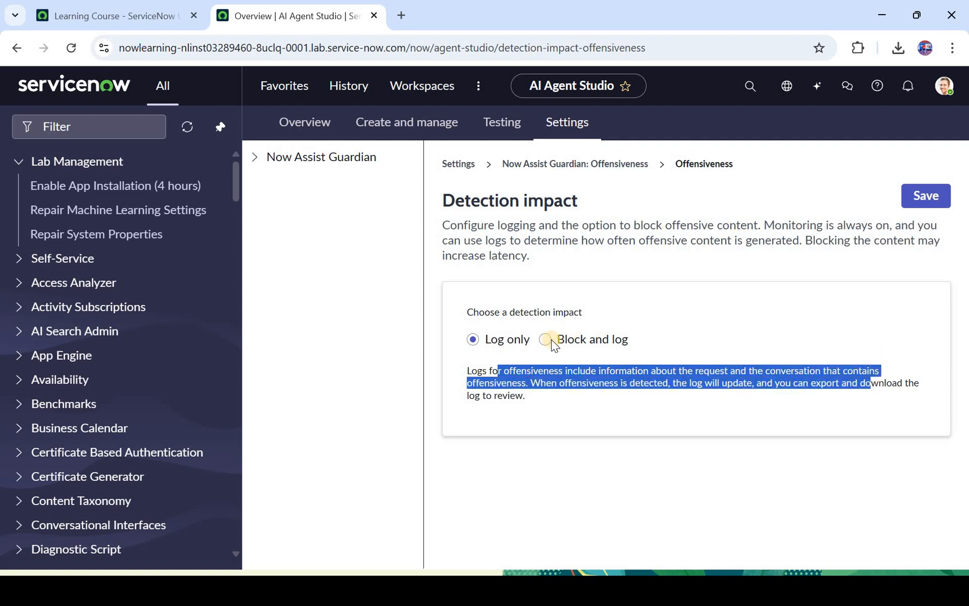
left_click(545, 338)
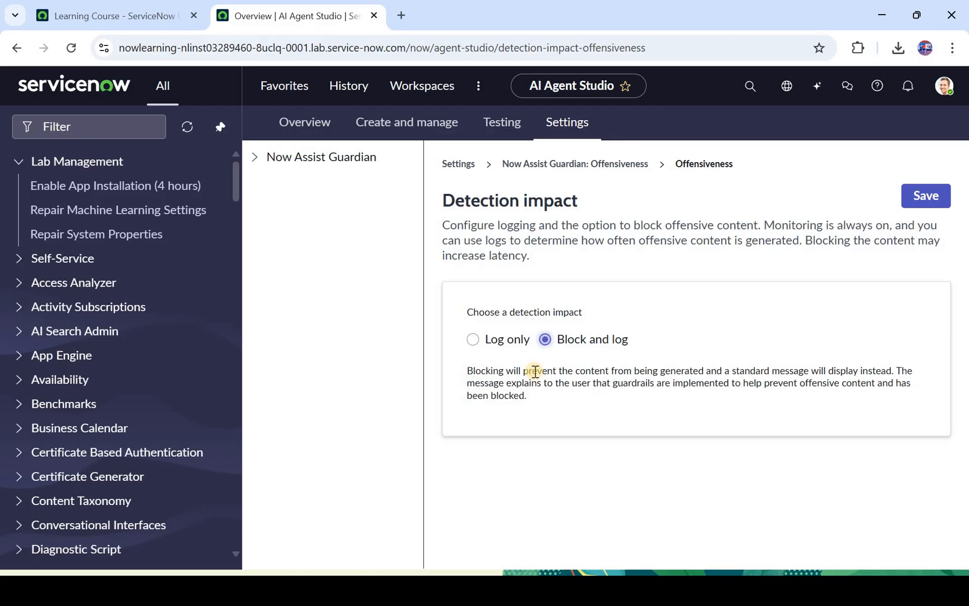
mouse_move(578, 378)
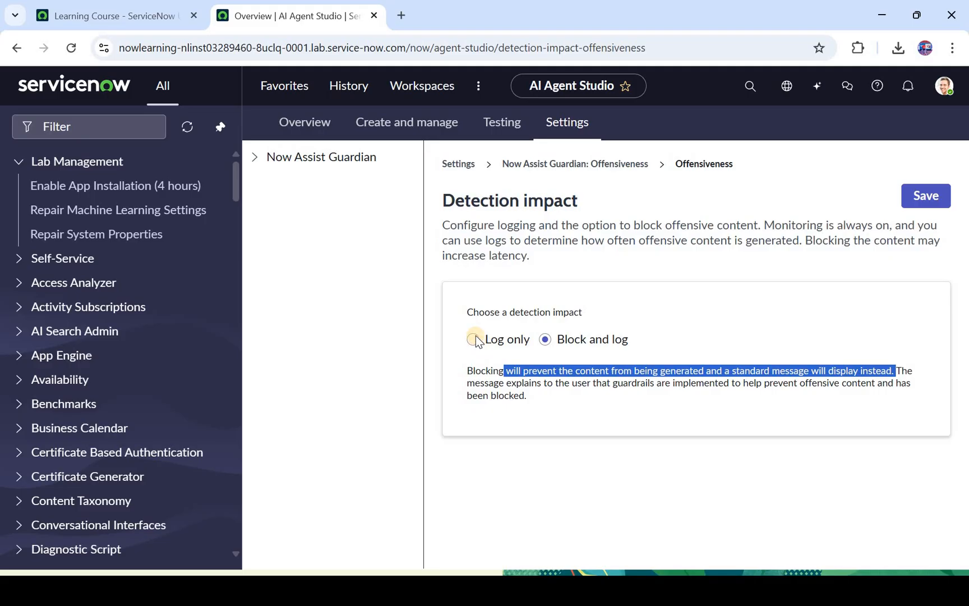
left_click(474, 339)
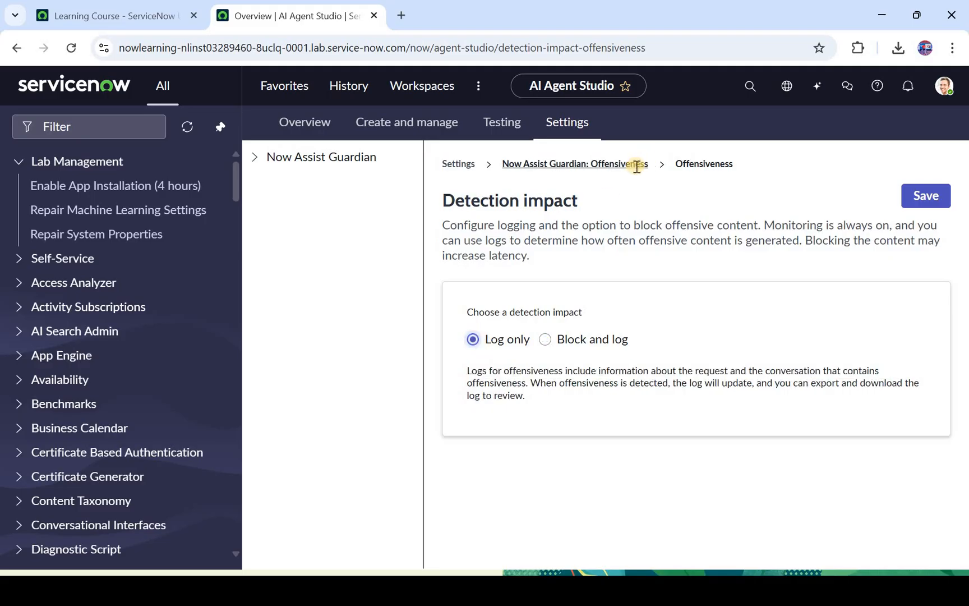
Turn the Offensiveness guardrail off and confirm Turn off in the deactivate dialog
left_click(575, 164)
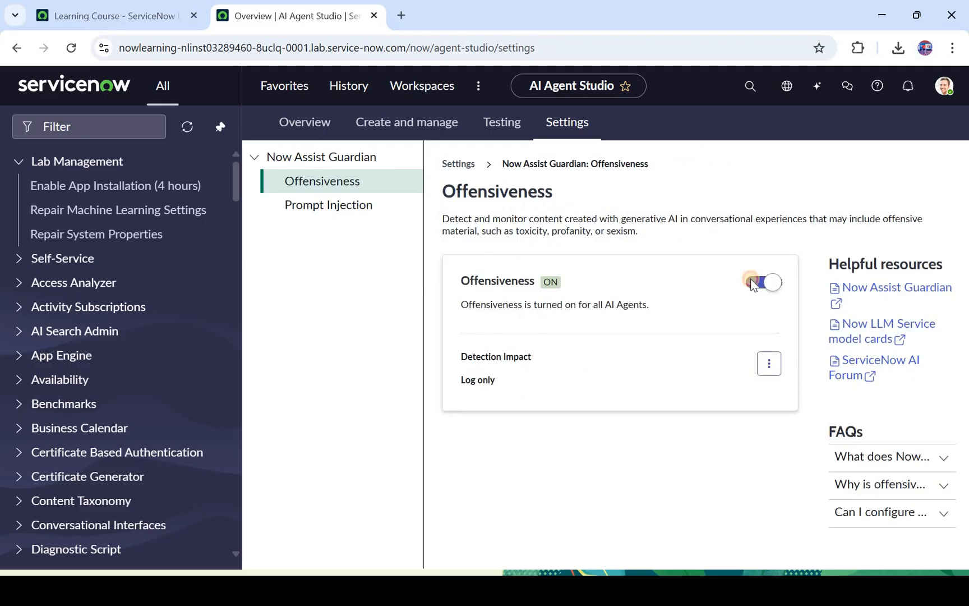
left_click(765, 282)
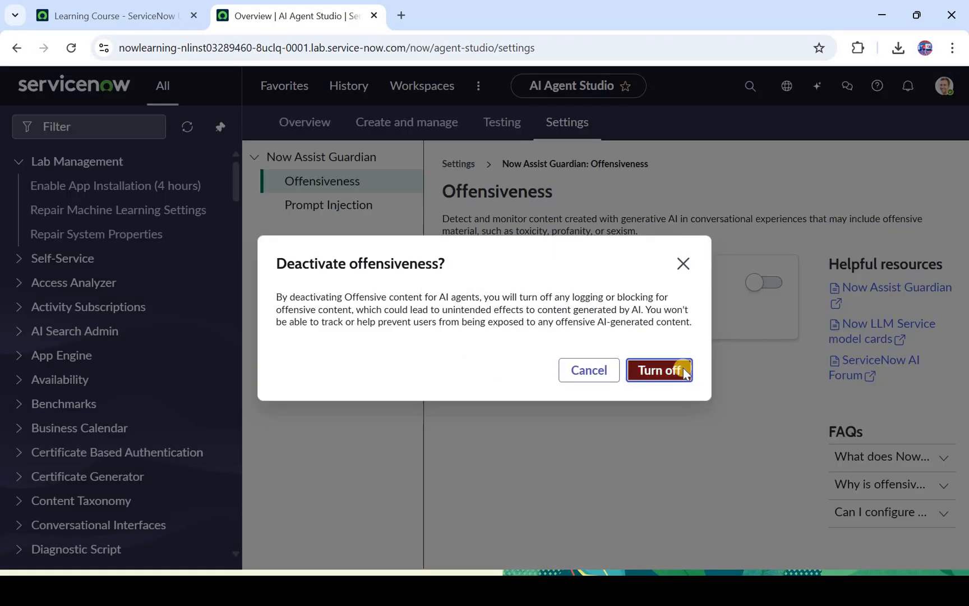
left_click(659, 370)
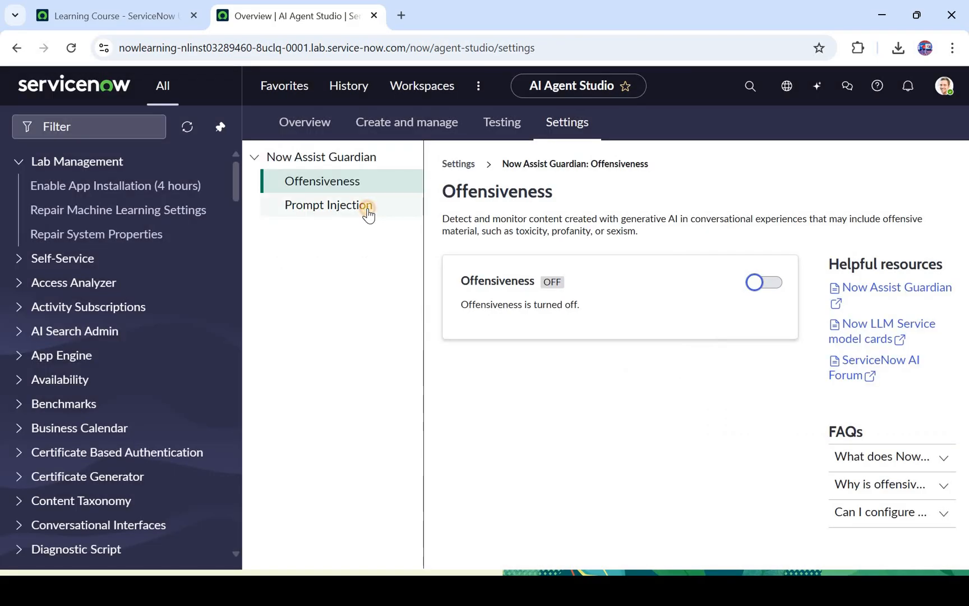
Show the Prompt Injection guardrail page and go to its Now Assist Admin configuration
left_click(329, 205)
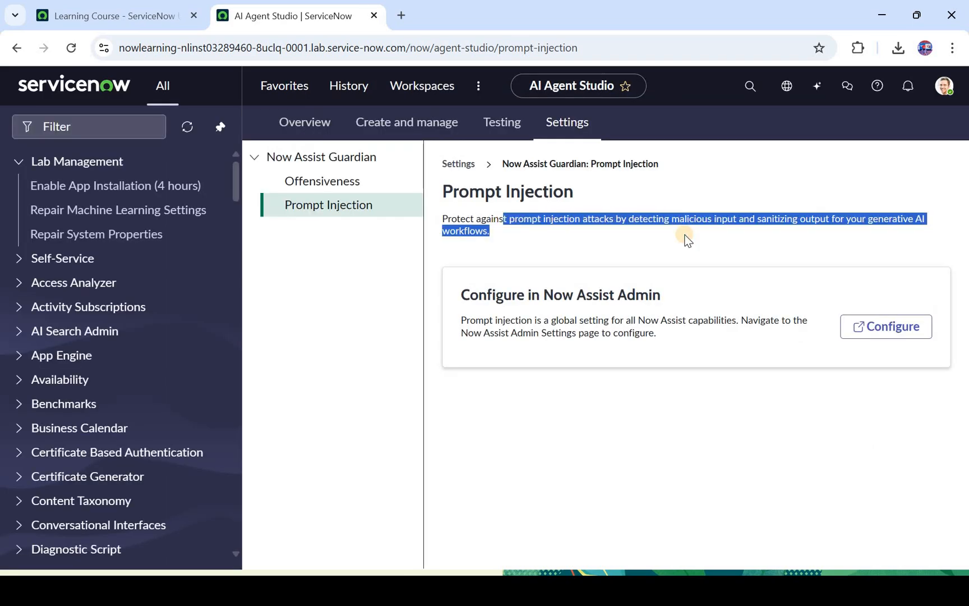
mouse_move(807, 232)
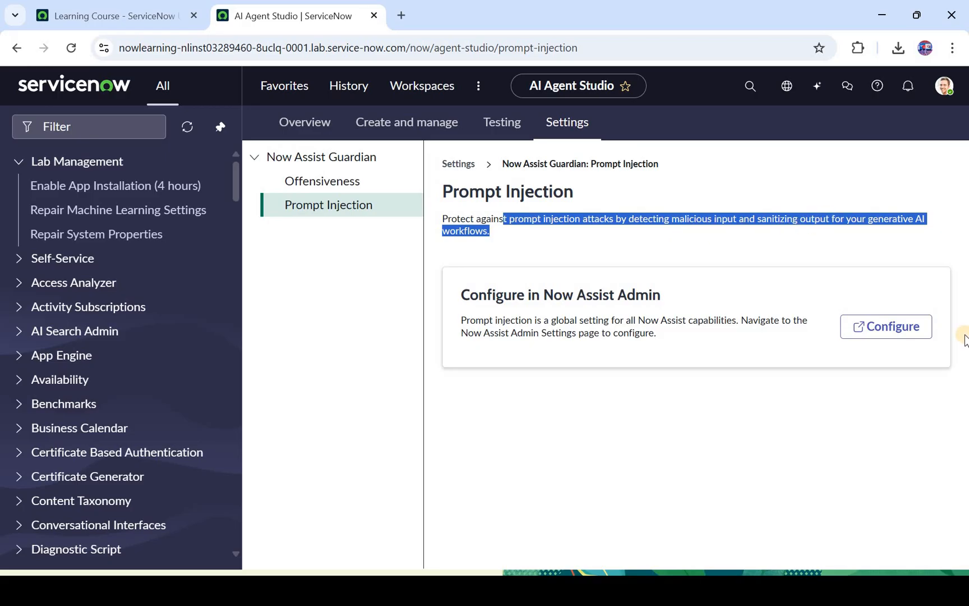
left_click(890, 326)
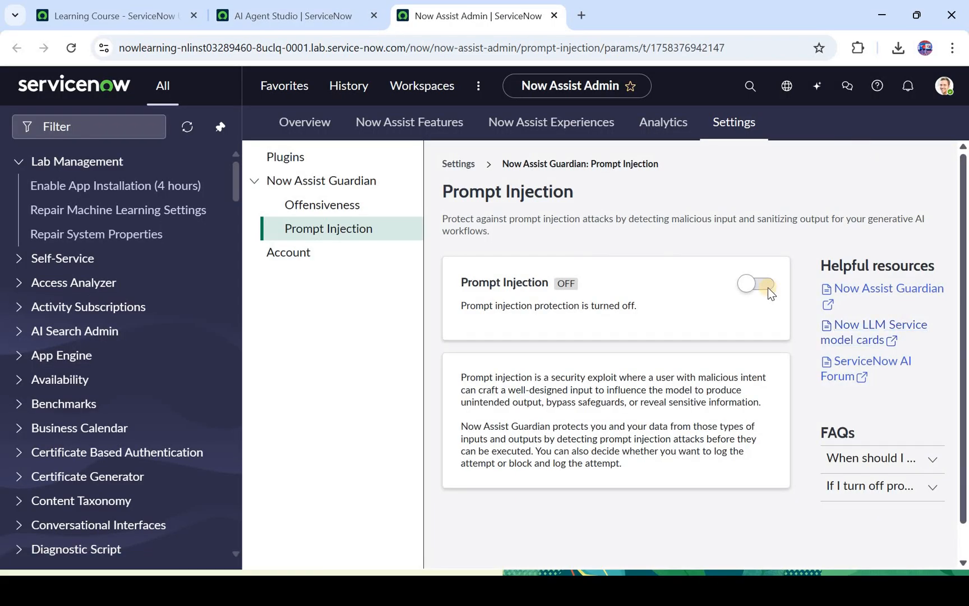
Turn Prompt Injection protection on with Log only impact, then off again and confirm
left_click(754, 284)
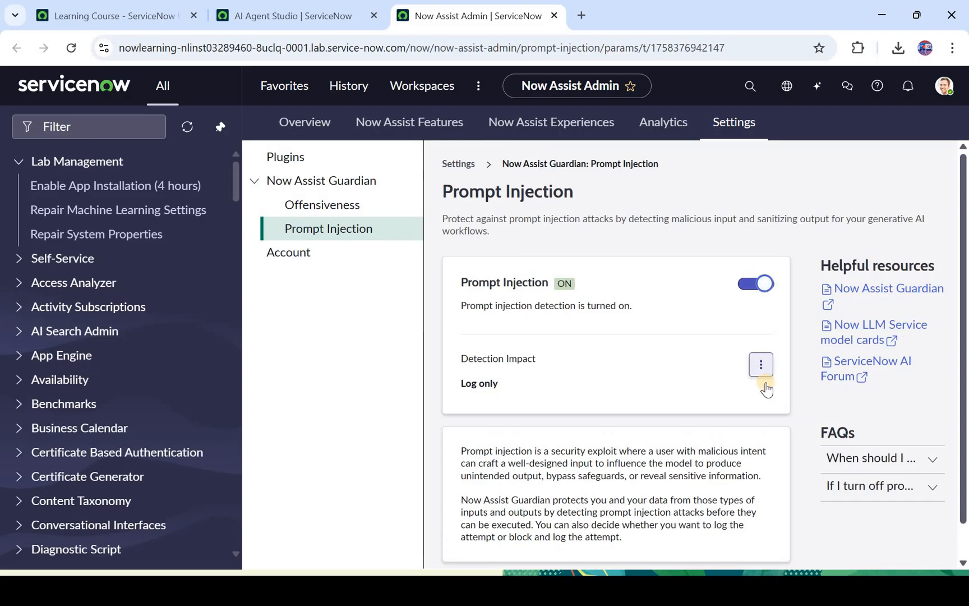
left_click(761, 364)
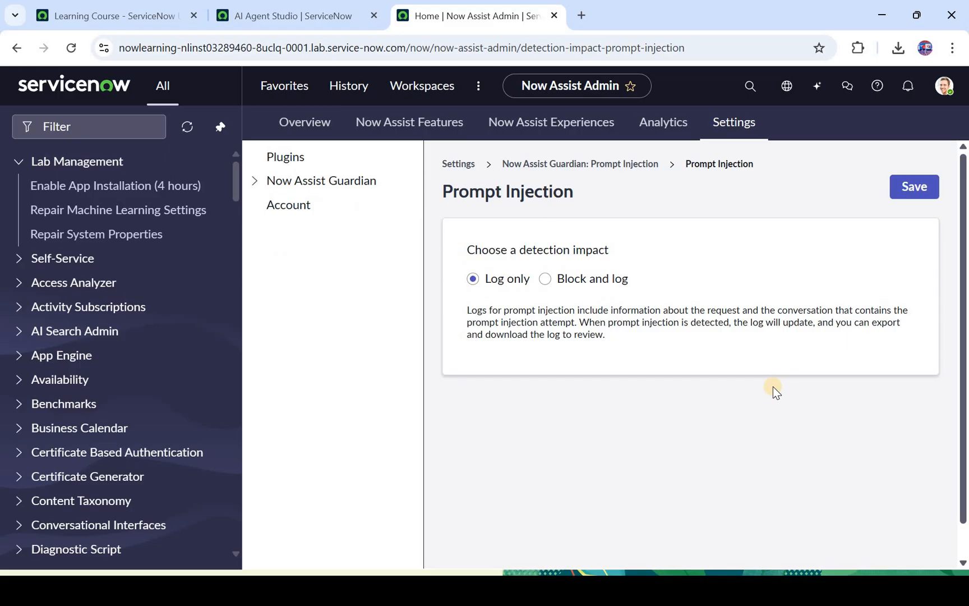
mouse_move(558, 211)
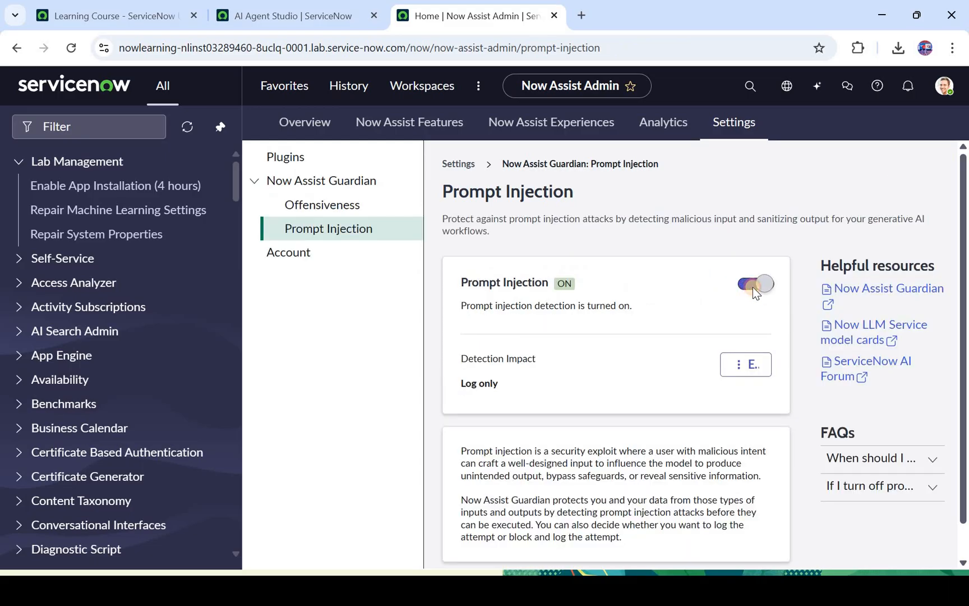
left_click(755, 284)
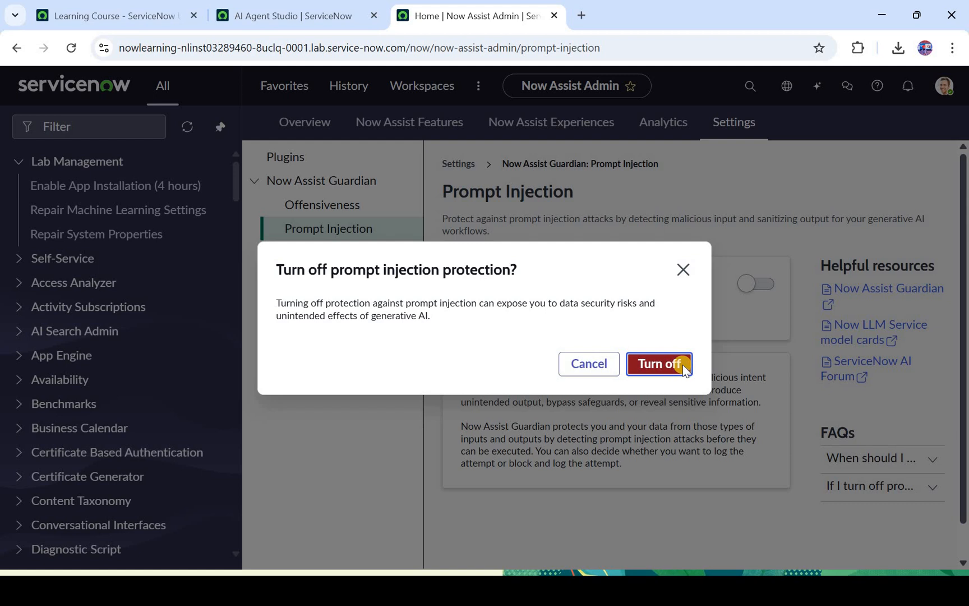
left_click(659, 364)
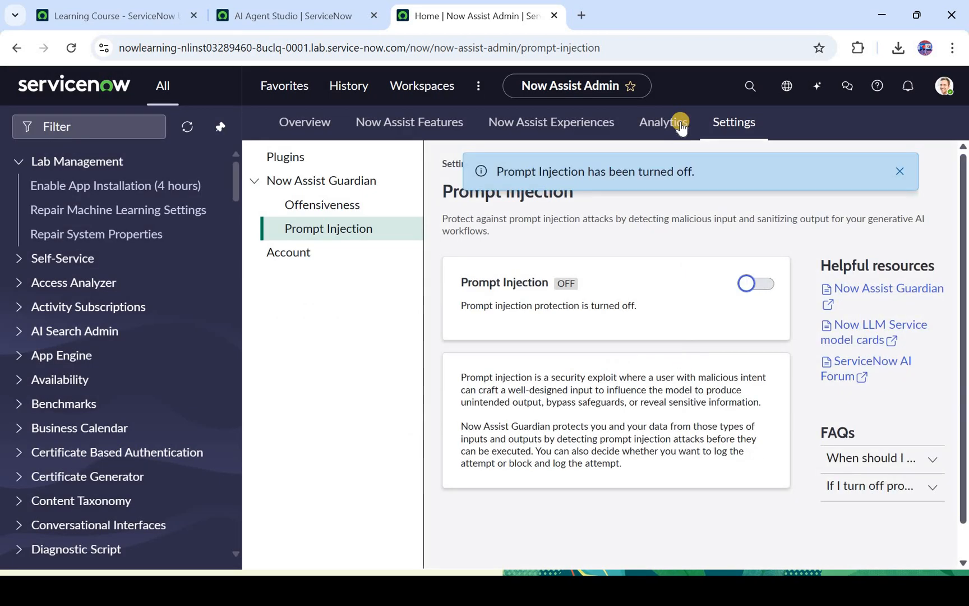
View Now Assist Analytics Usage and Adoption summary, then Value Insights writing time saved
left_click(660, 122)
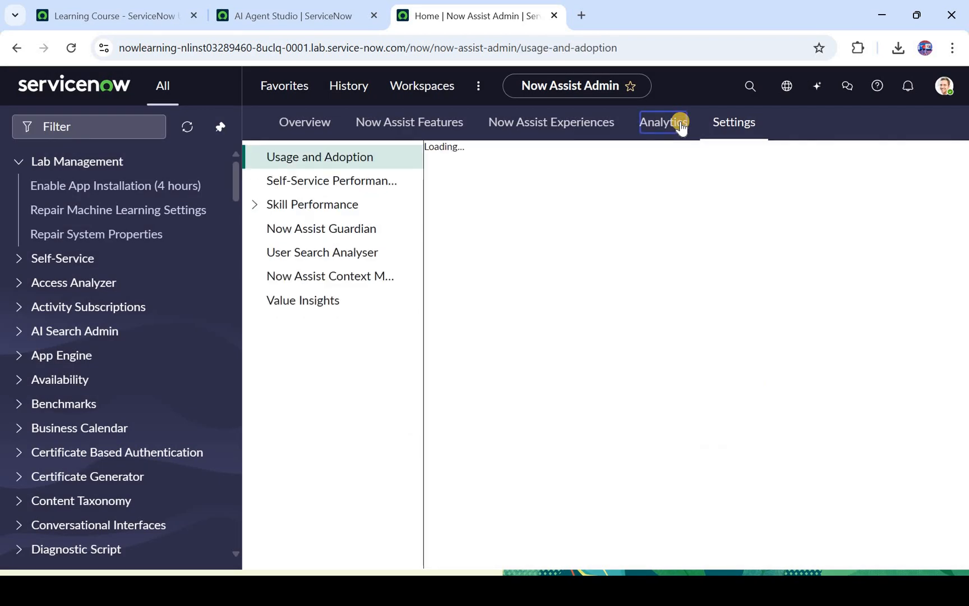
left_click(663, 122)
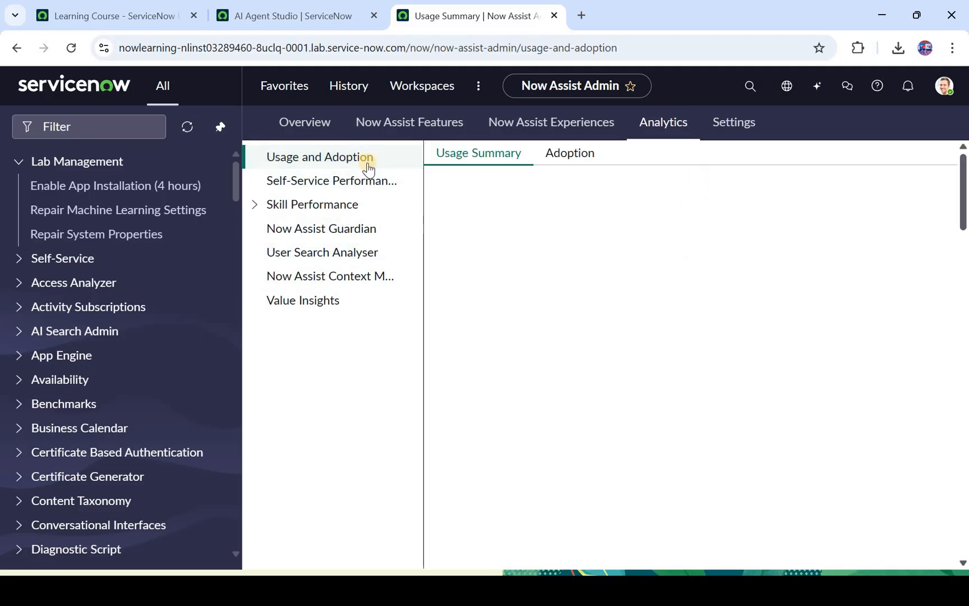
left_click(320, 156)
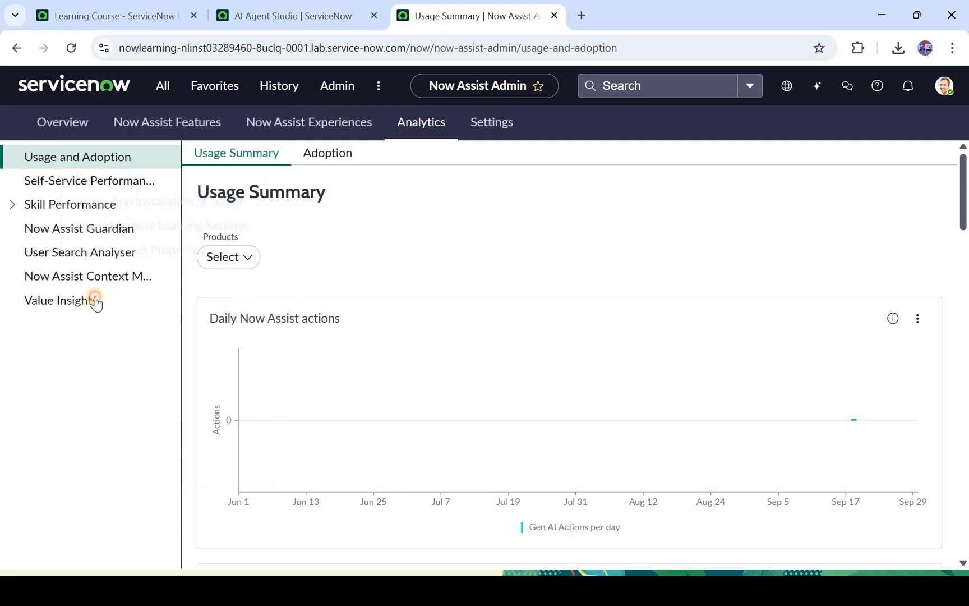
left_click(59, 300)
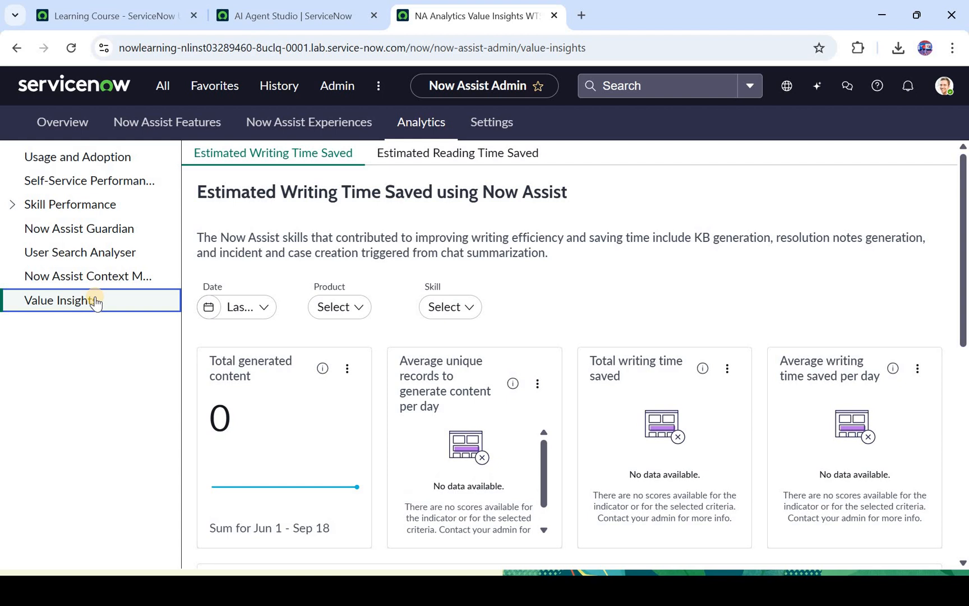
mouse_move(277, 287)
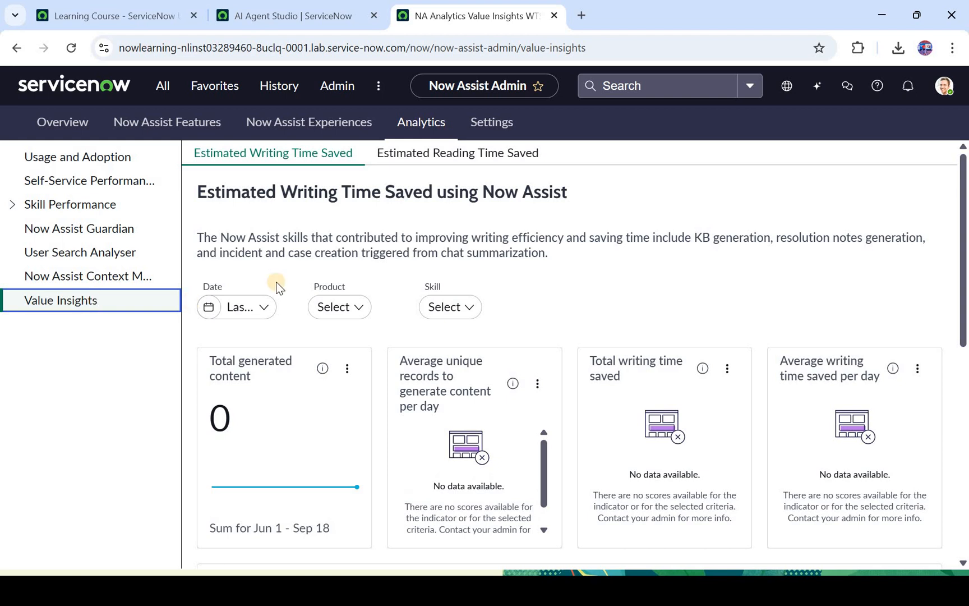
mouse_move(322, 369)
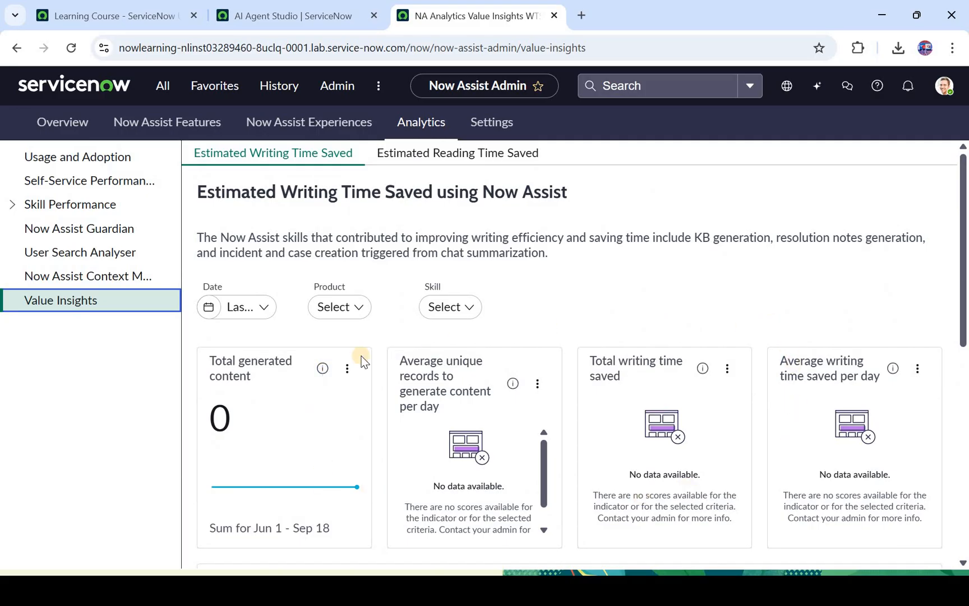
mouse_move(734, 358)
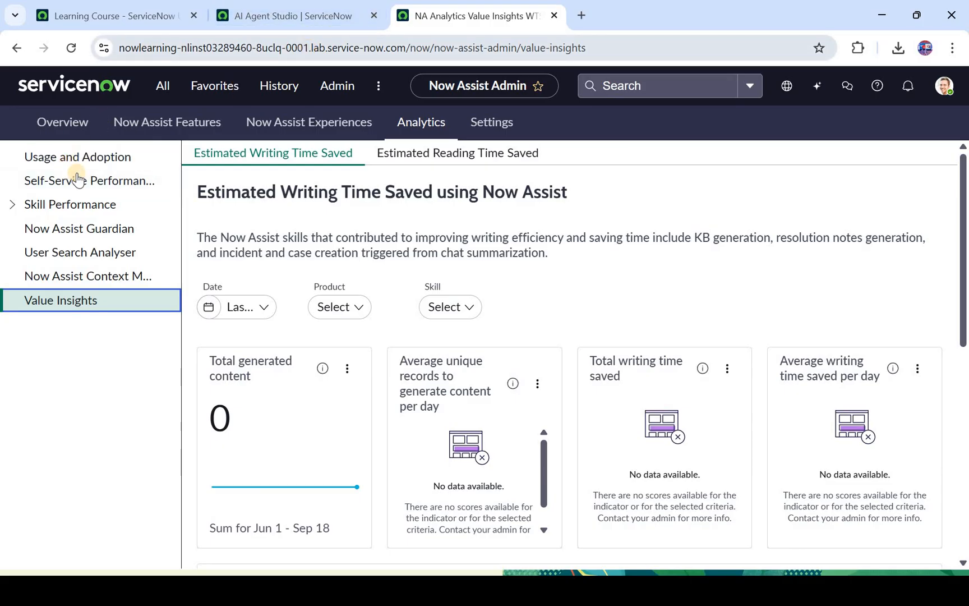
left_click(77, 157)
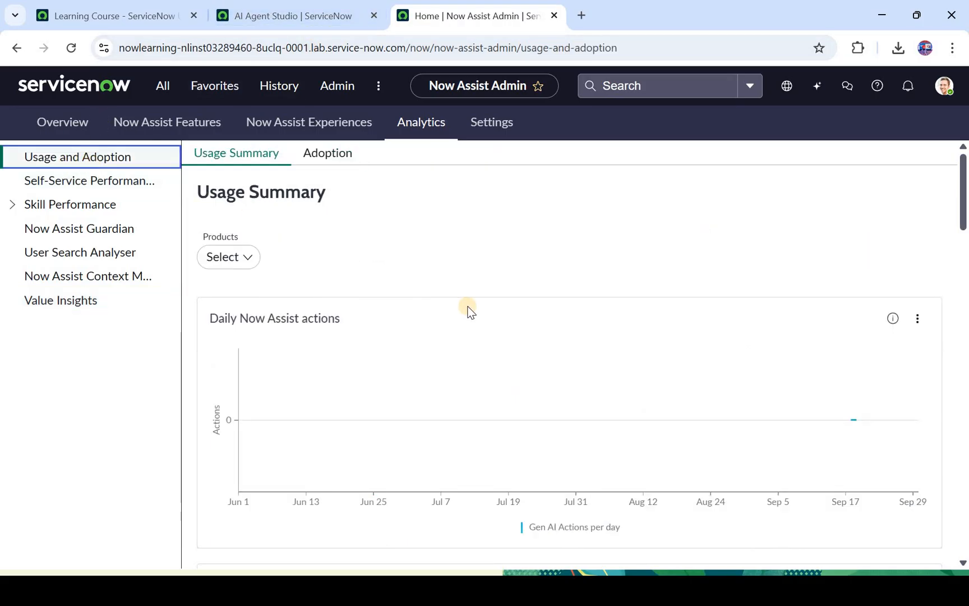
mouse_move(367, 345)
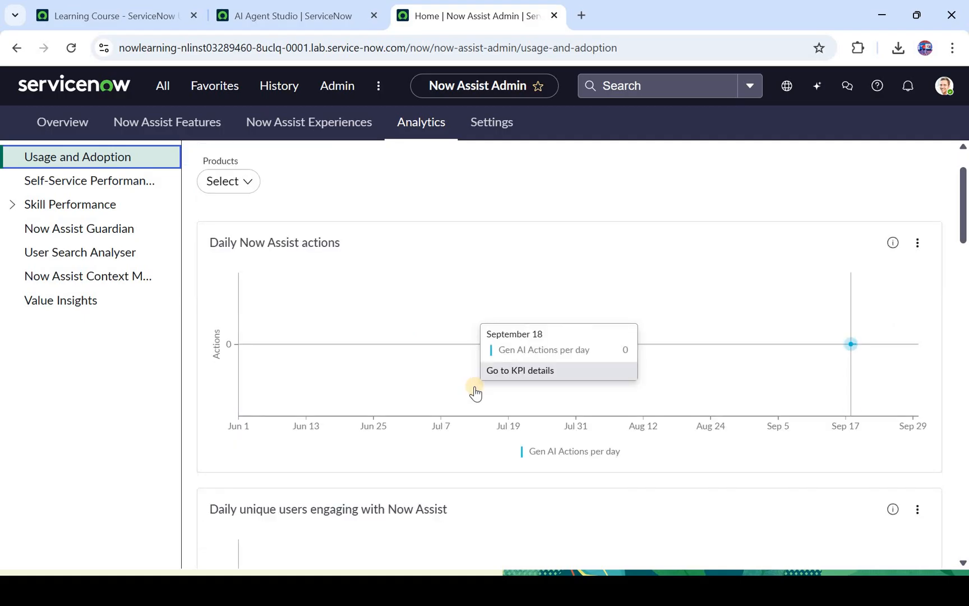
Scroll through the user, skill group and workflow usage charts, all reading zero
scroll("down", 3)
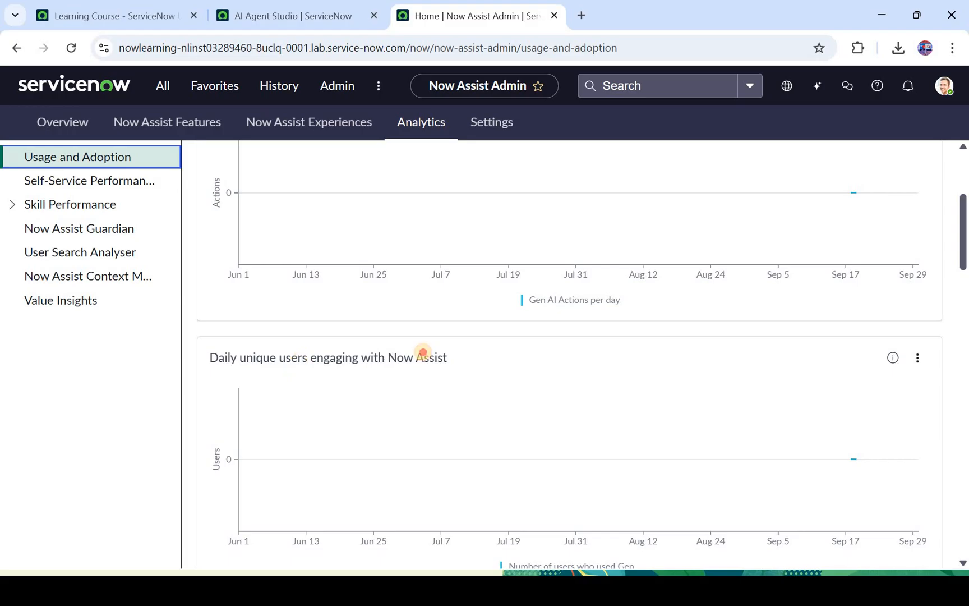
left_click_drag(297, 358, 422, 357)
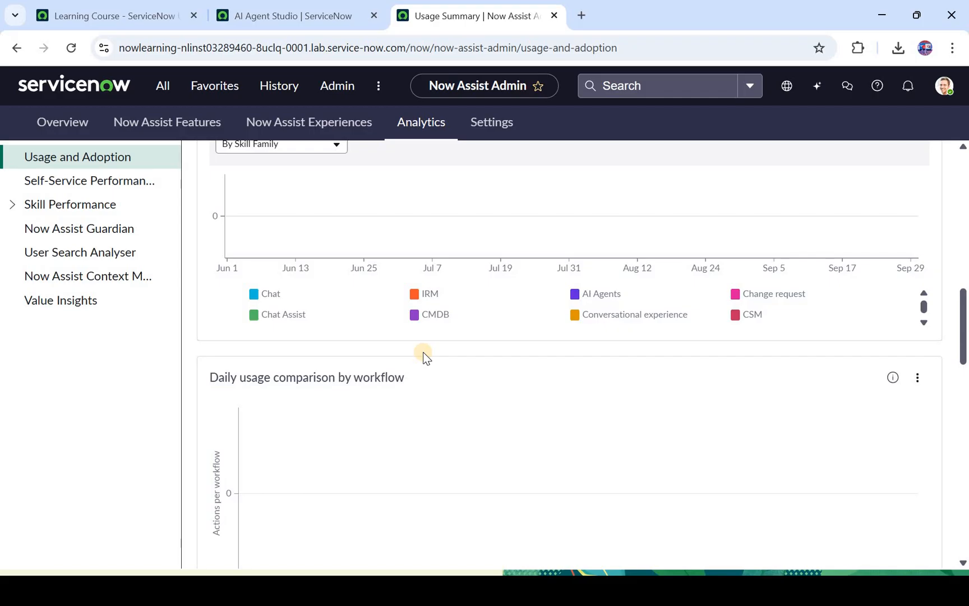
scroll("down", 3)
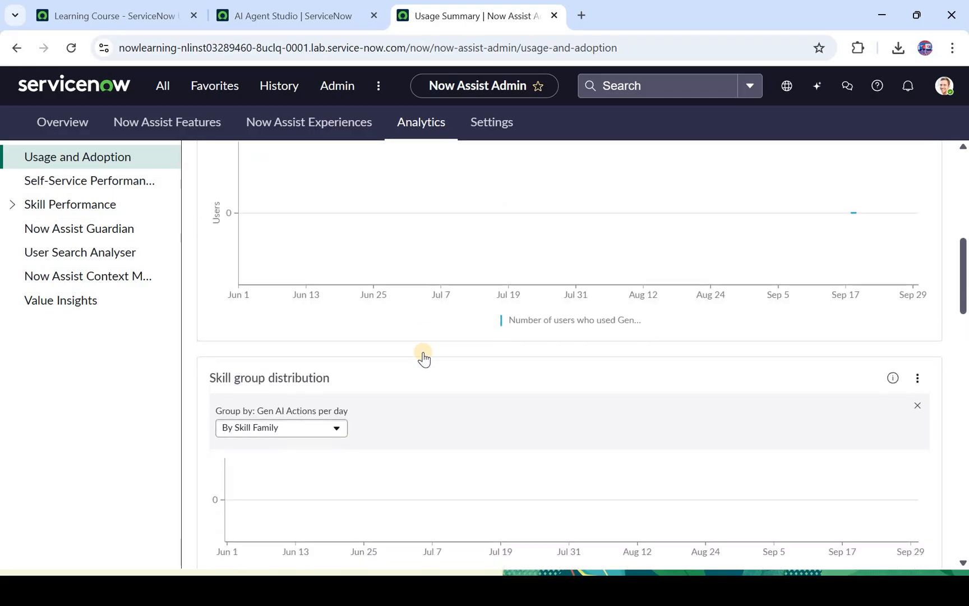
scroll("down", 3)
type("a")
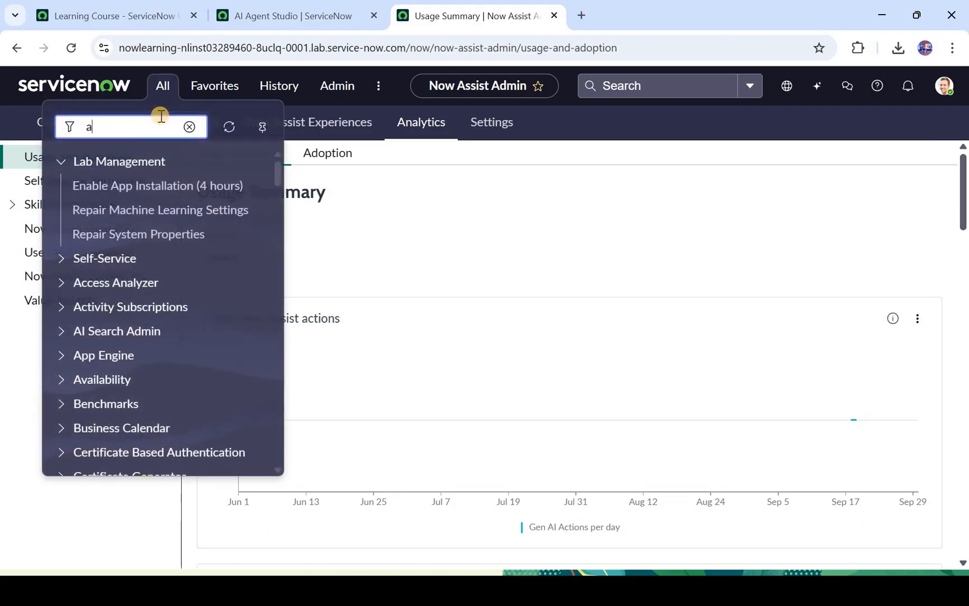
Filter the All menu for 'ai agent' and go to AI Agent Studio's Create and manage page
type("i agent")
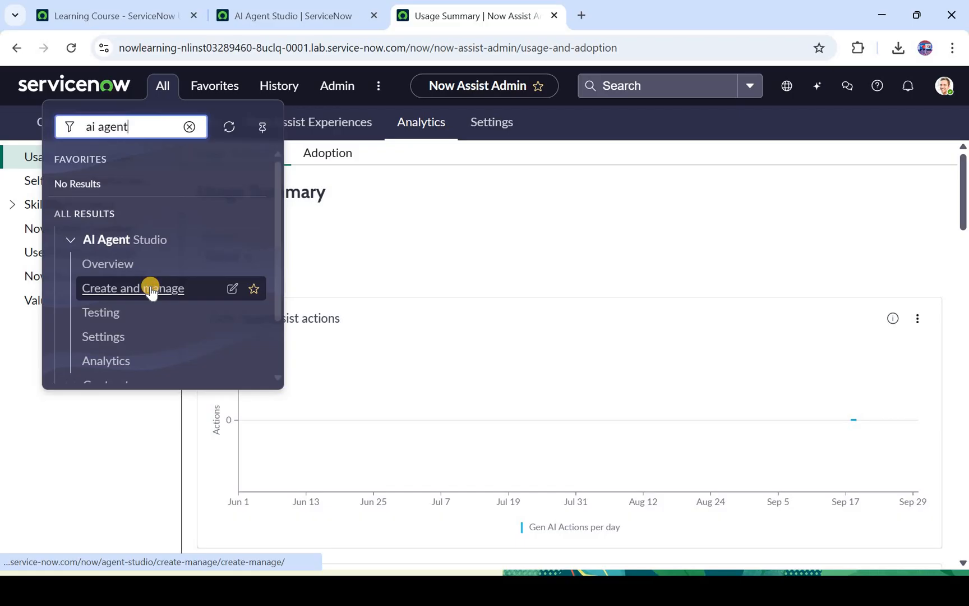
left_click(132, 289)
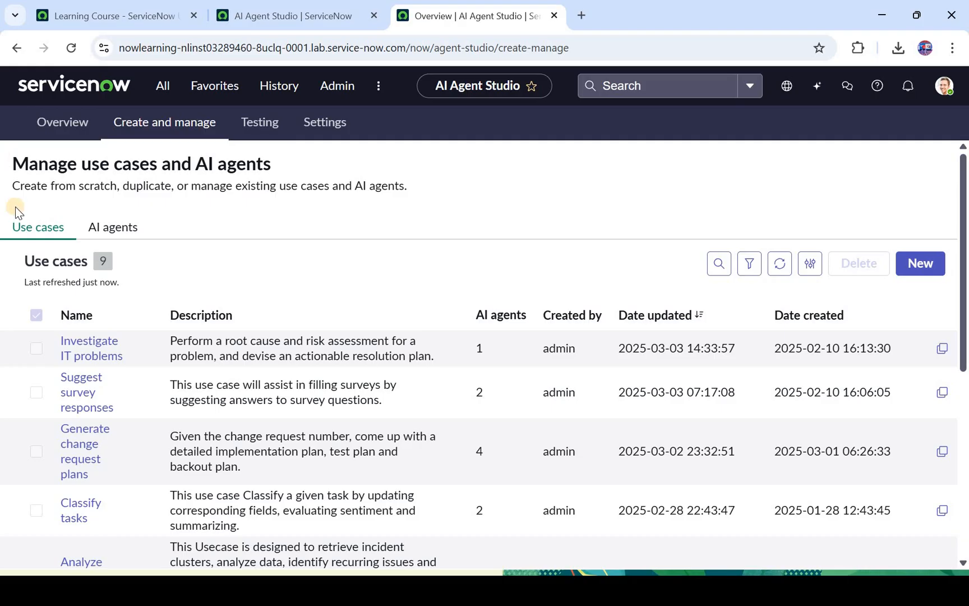
mouse_move(53, 240)
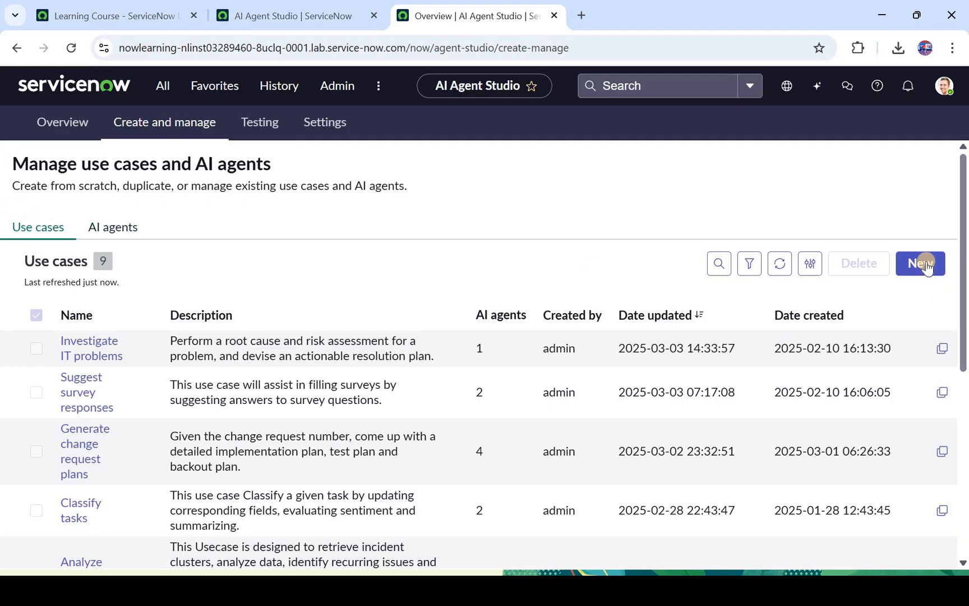
Switch the Create and manage page from use cases to the 17 AI agents list
scroll("down", 3)
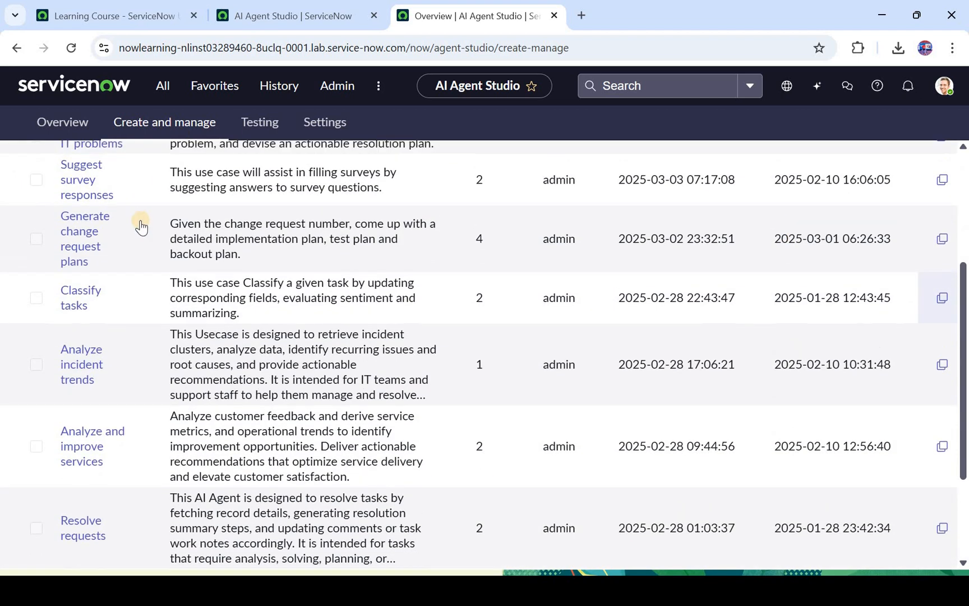
left_click(111, 226)
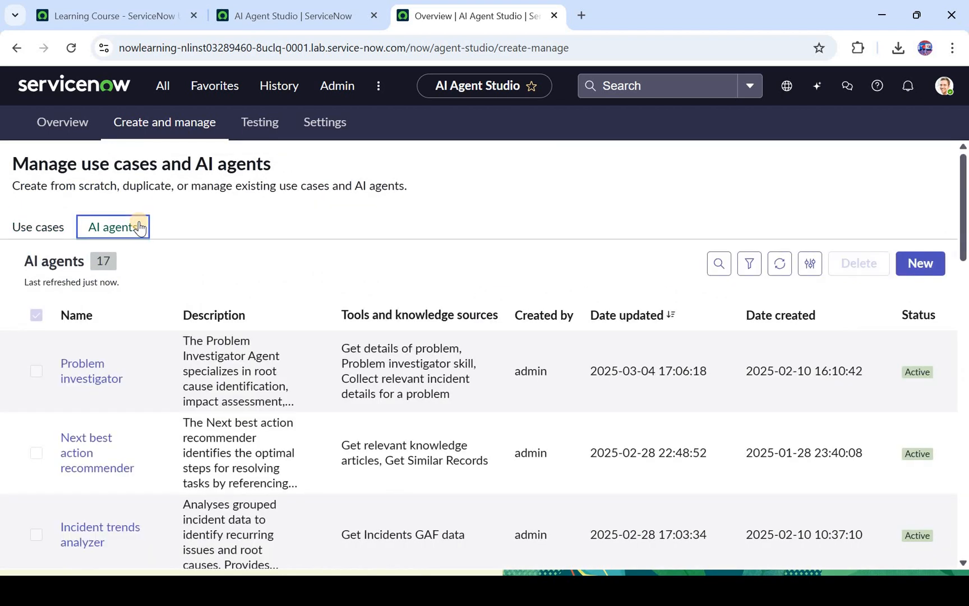